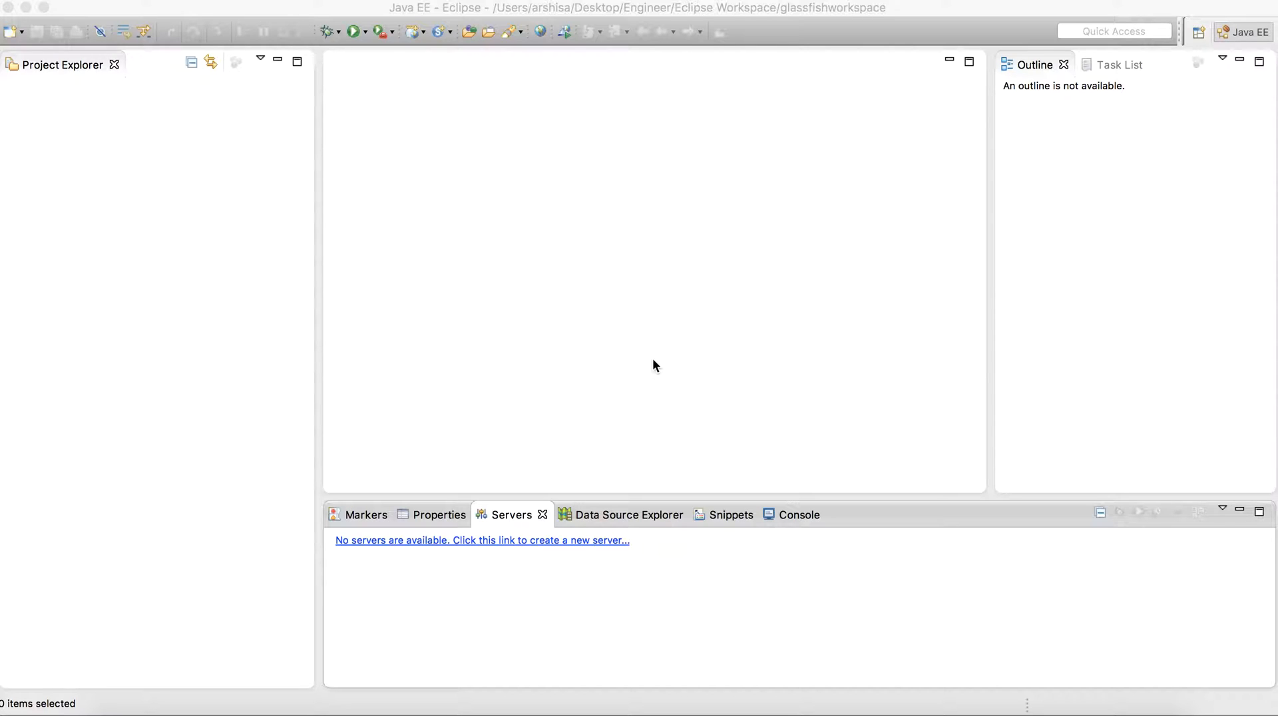
mouse_move(281, 388)
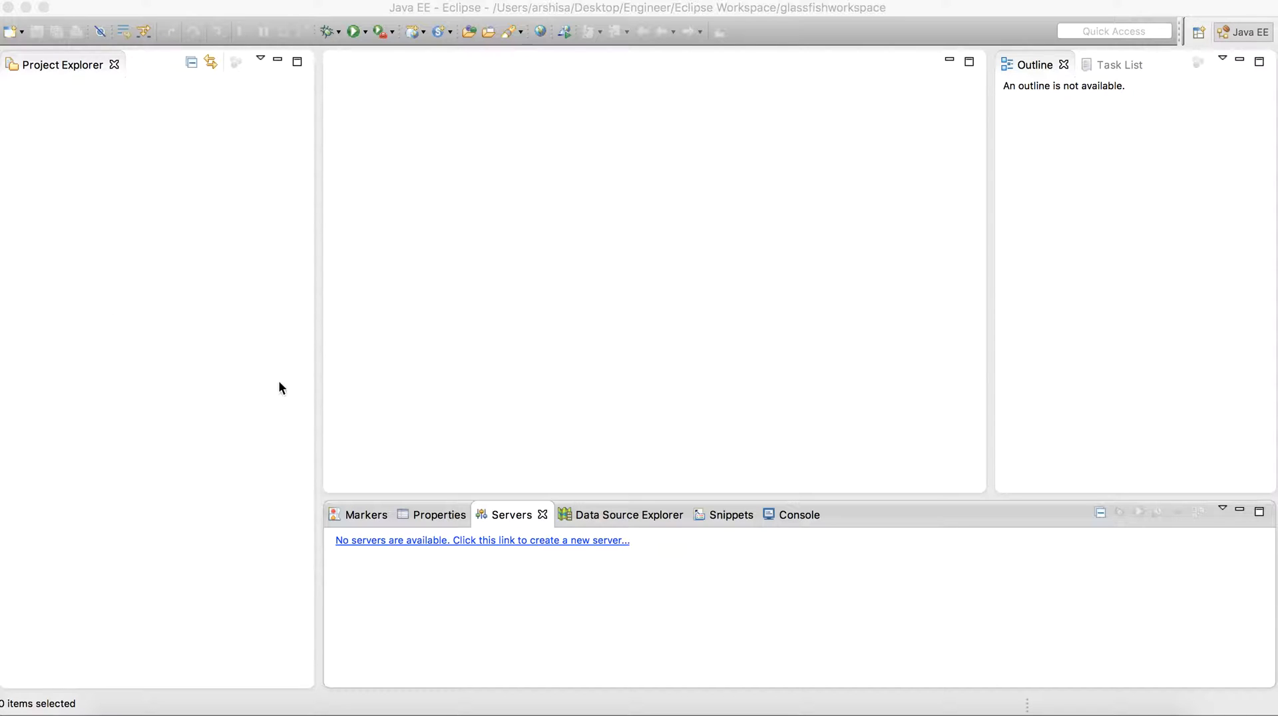
mouse_move(279, 278)
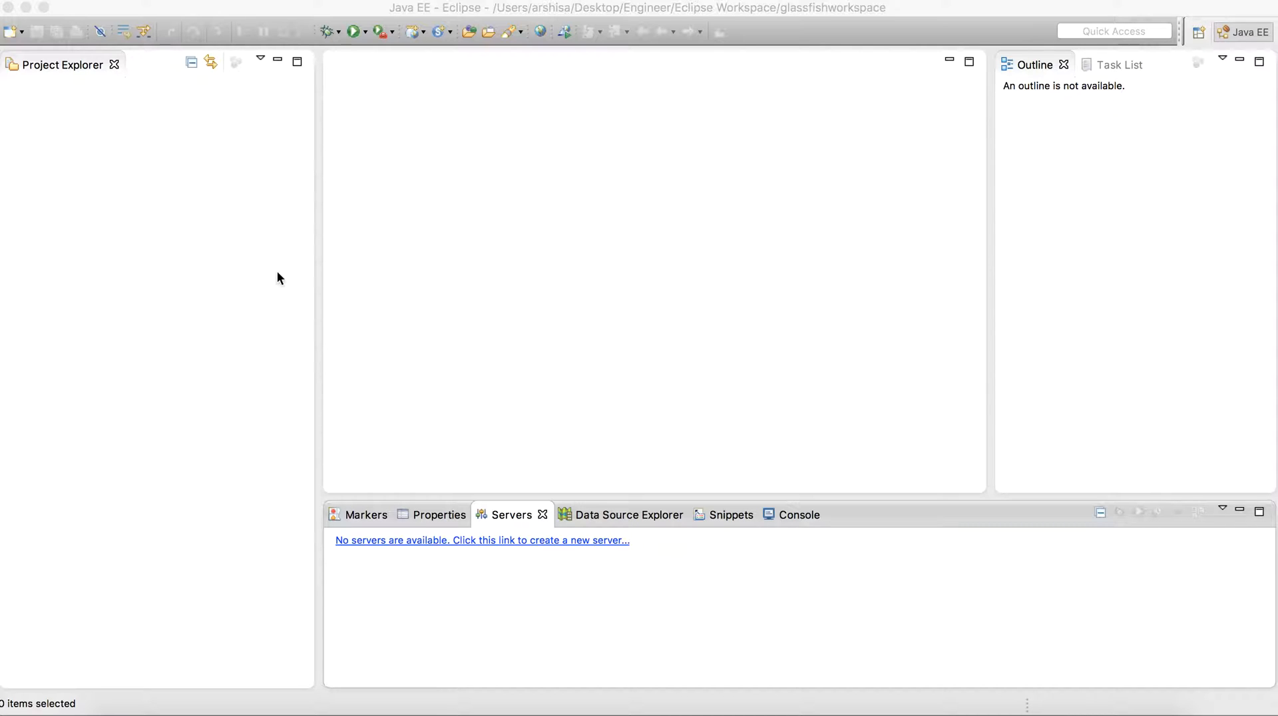
mouse_move(239, 239)
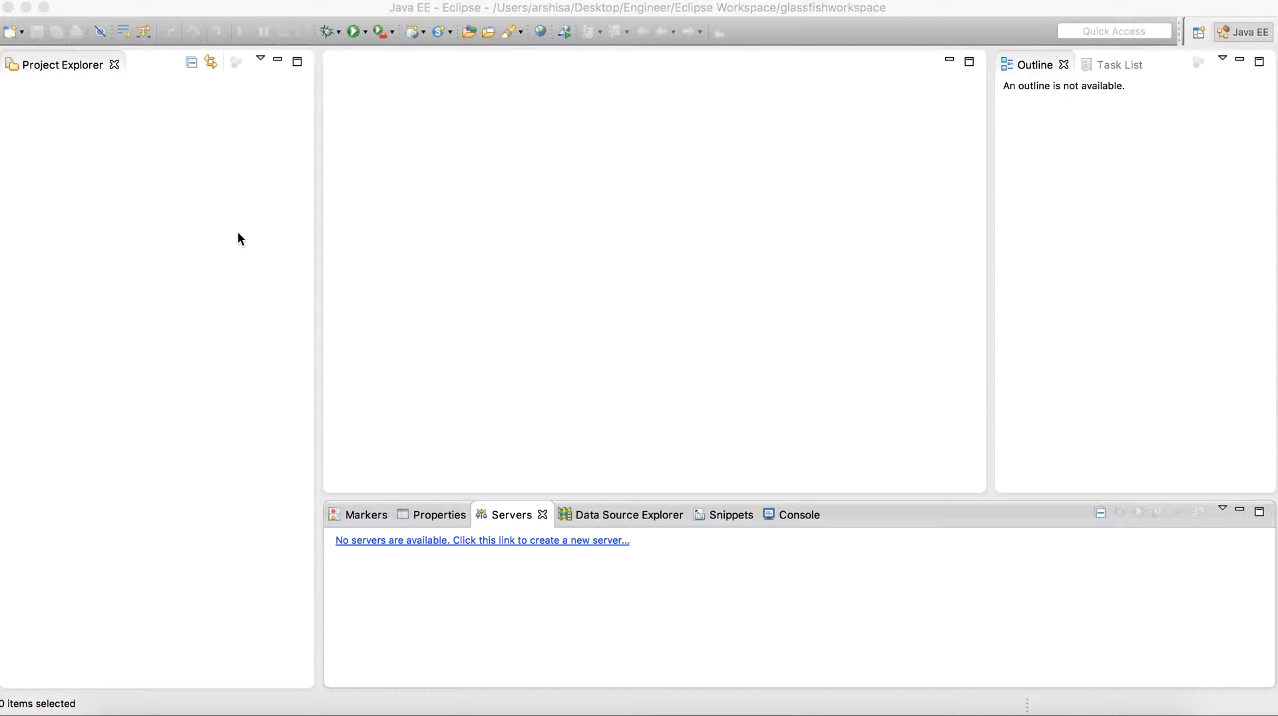
mouse_move(506, 551)
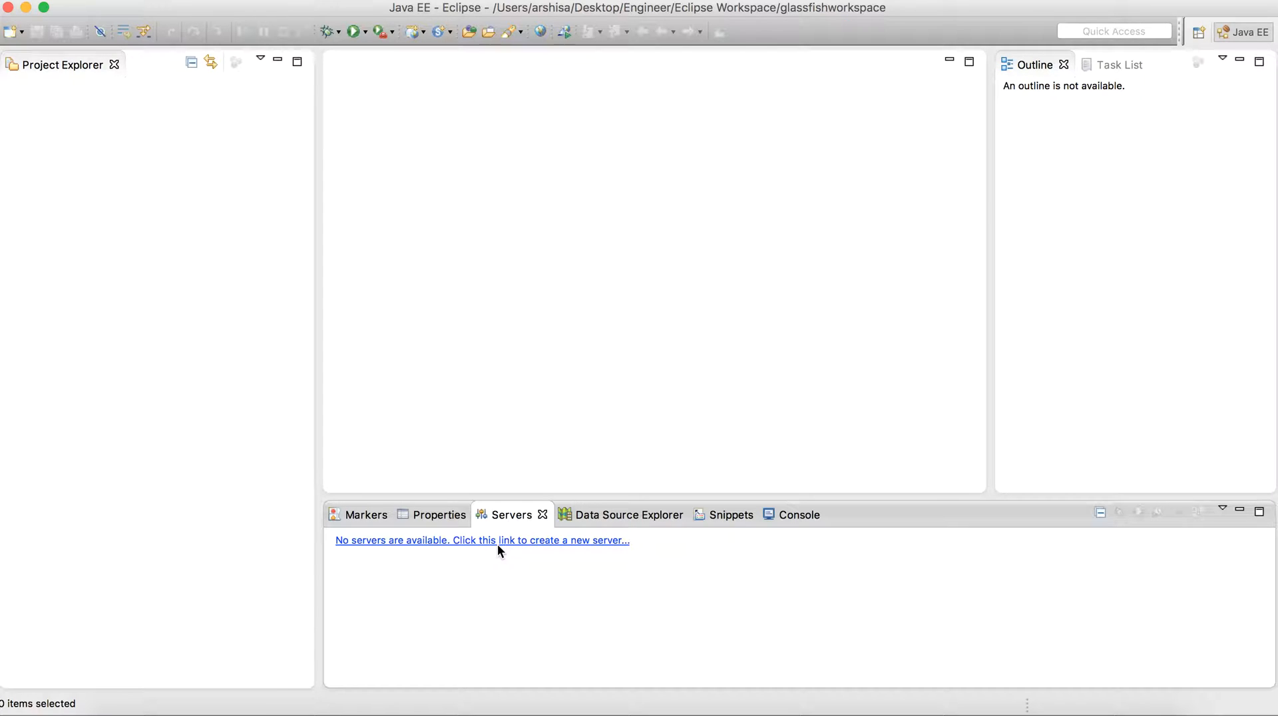
Step: Start a new server definition, browse the downloadable server adapters, then return to the server types
click(481, 540)
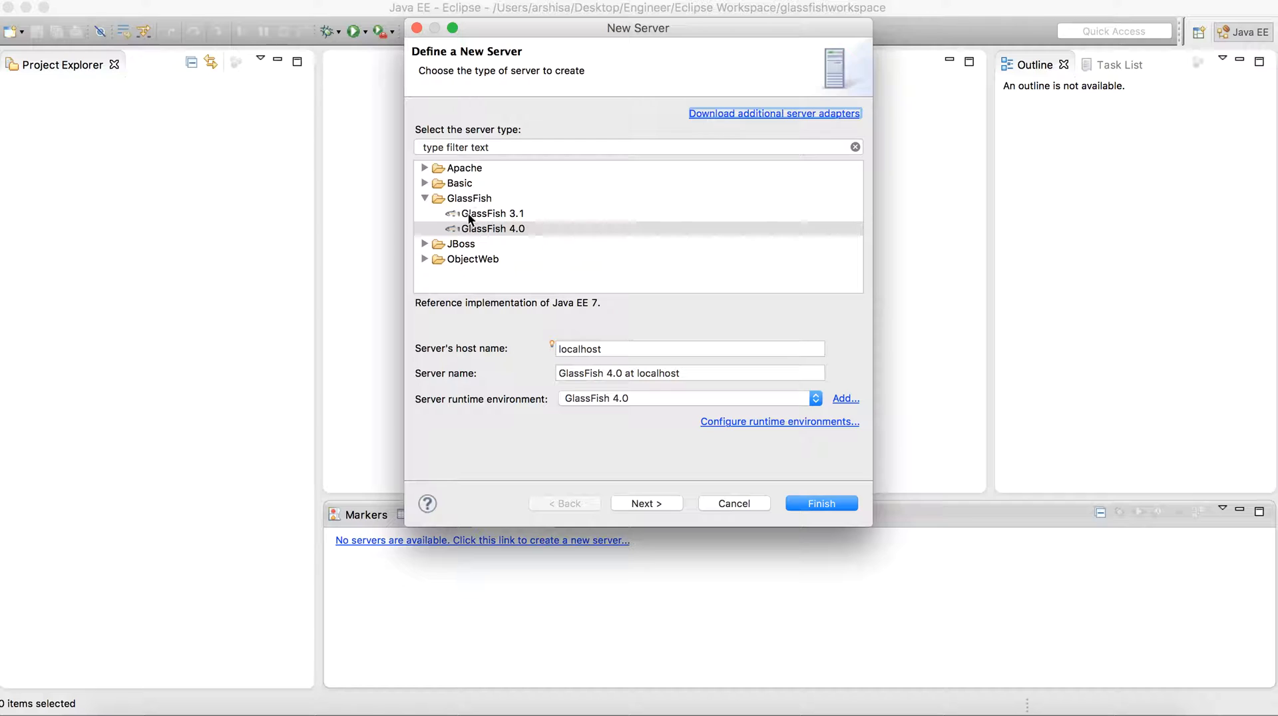
mouse_move(517, 190)
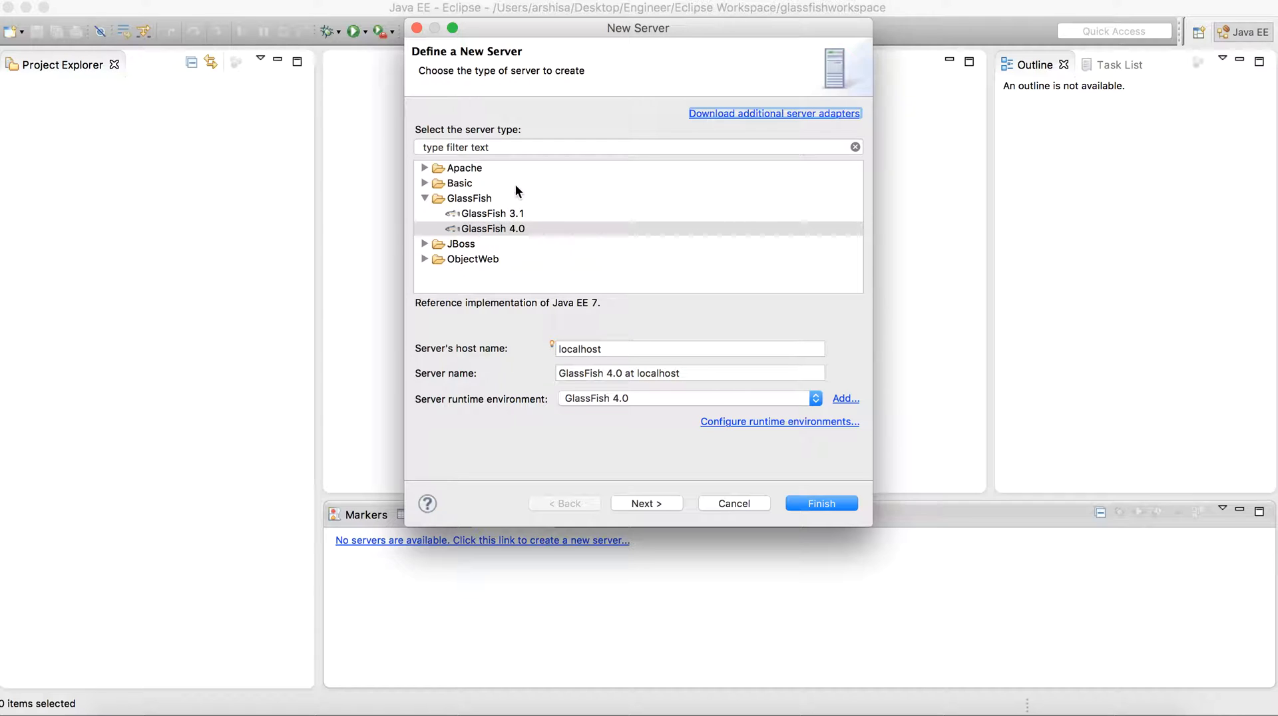
mouse_move(535, 212)
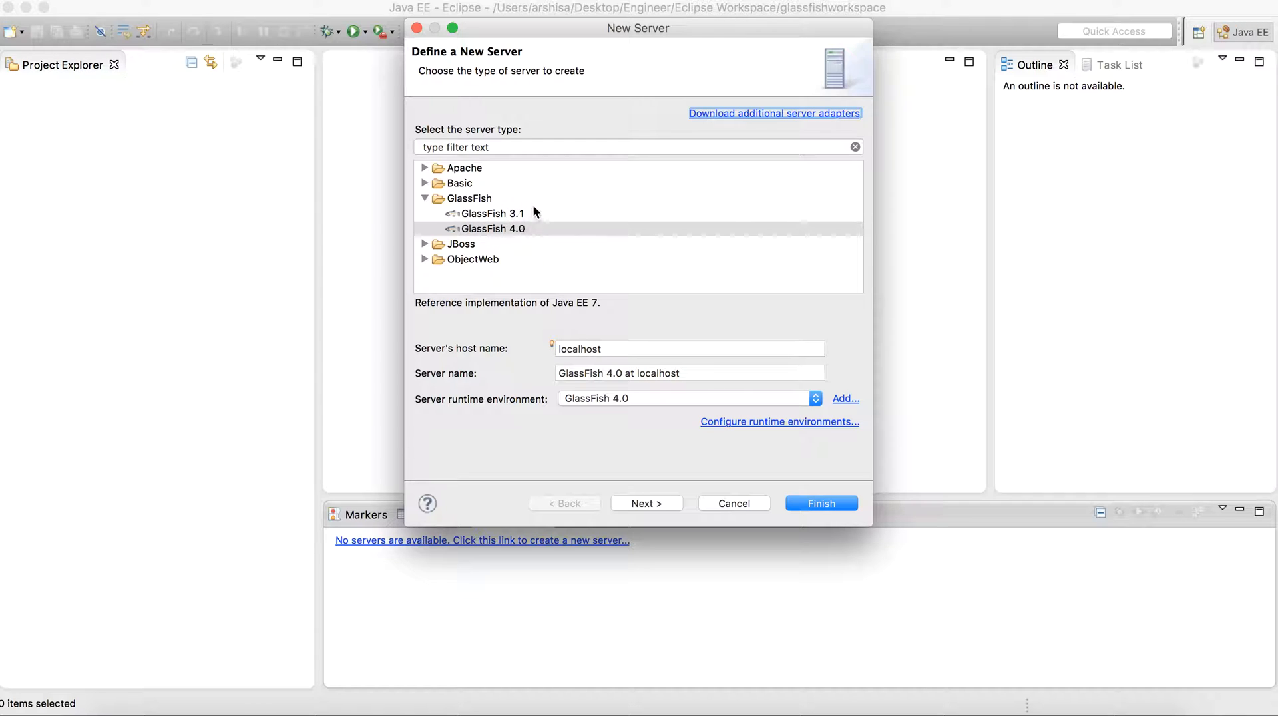
mouse_move(731, 123)
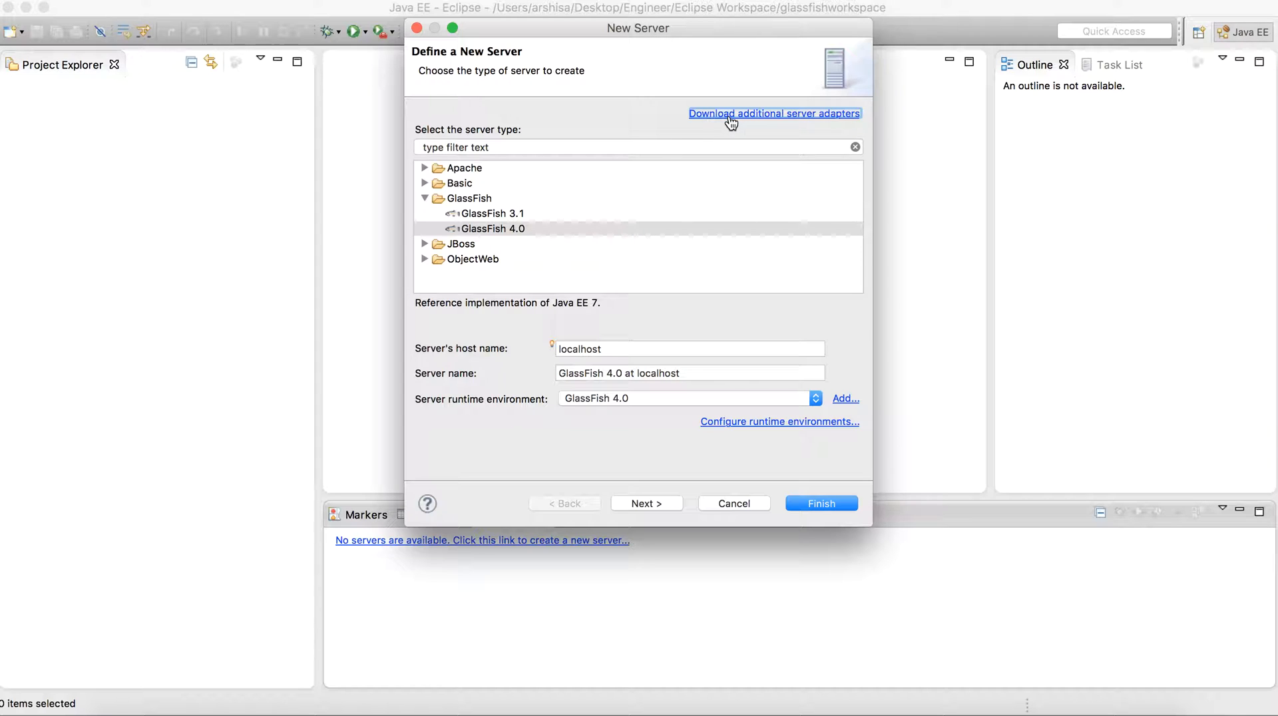
click(772, 112)
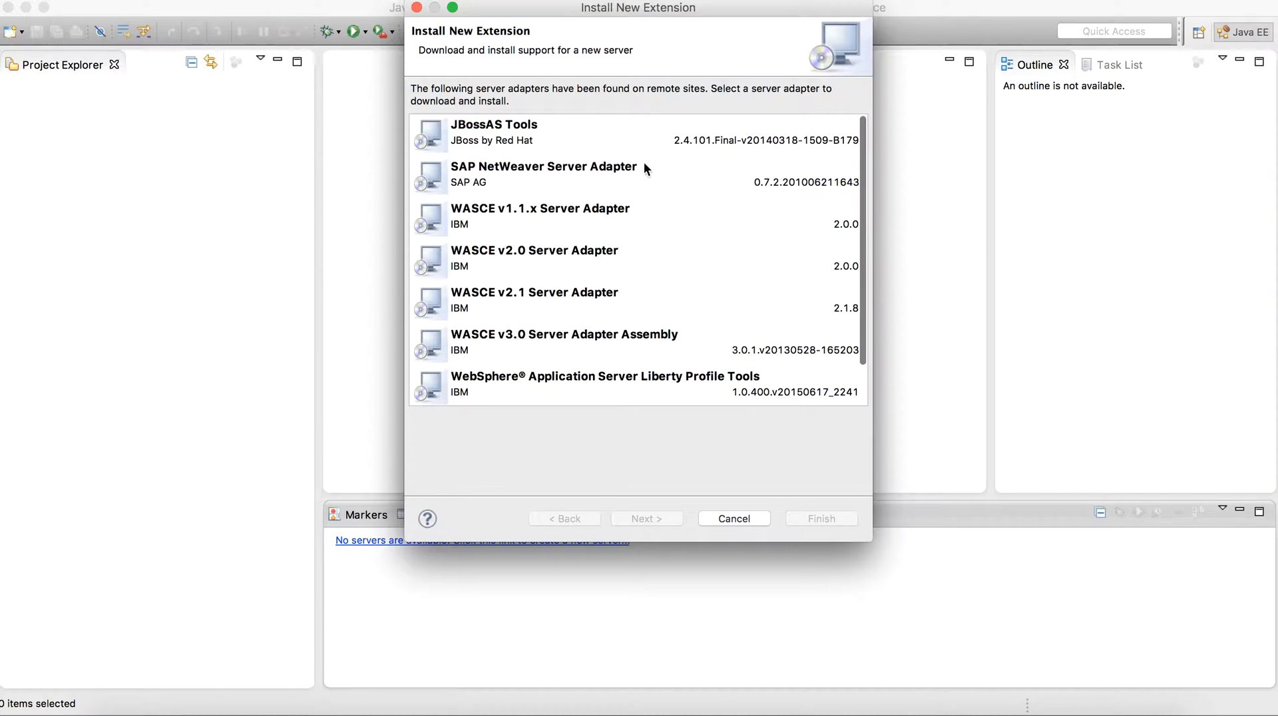
scroll(down, 3)
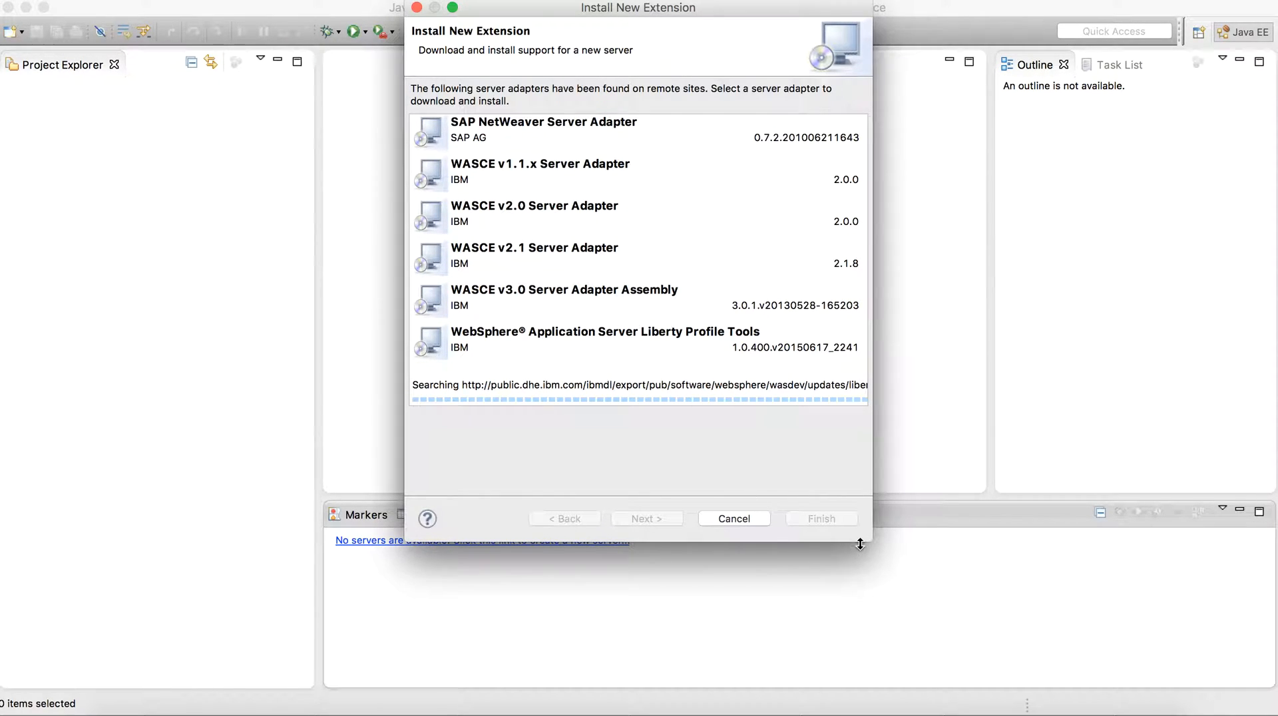
click(732, 517)
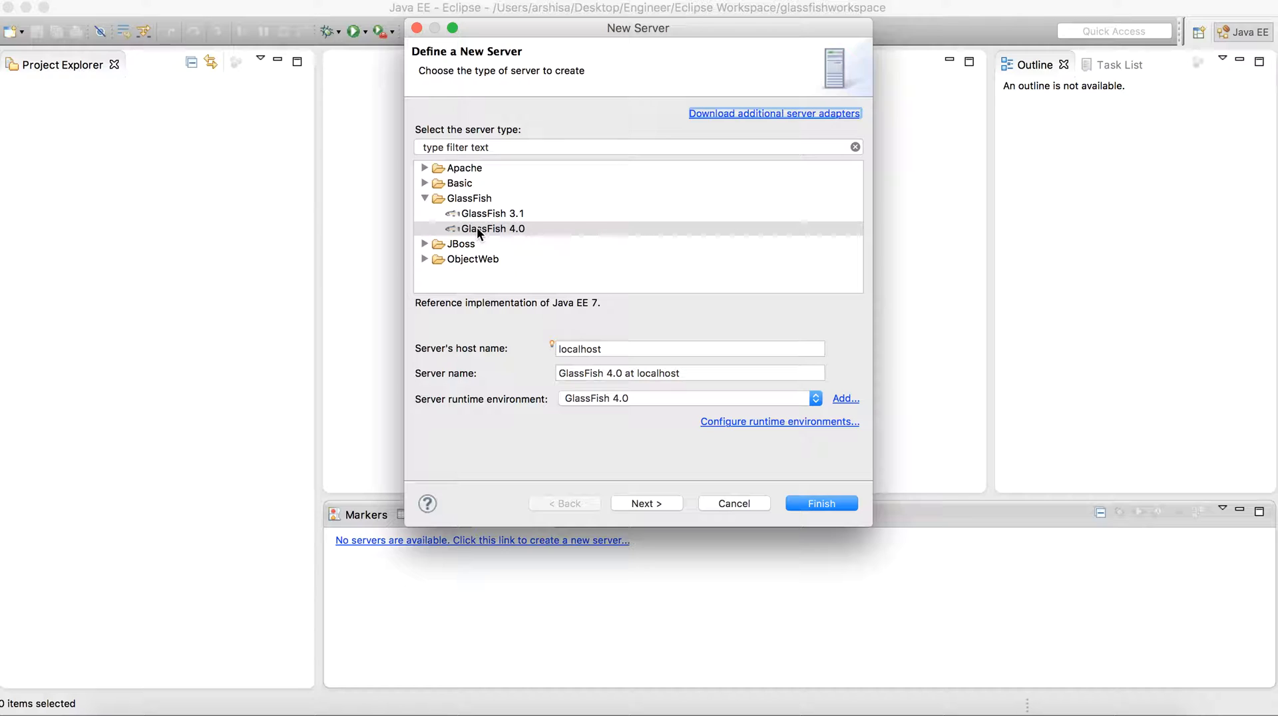
Step: Choose GlassFish 4.0 and remove its existing runtime environment from the runtime list
click(493, 229)
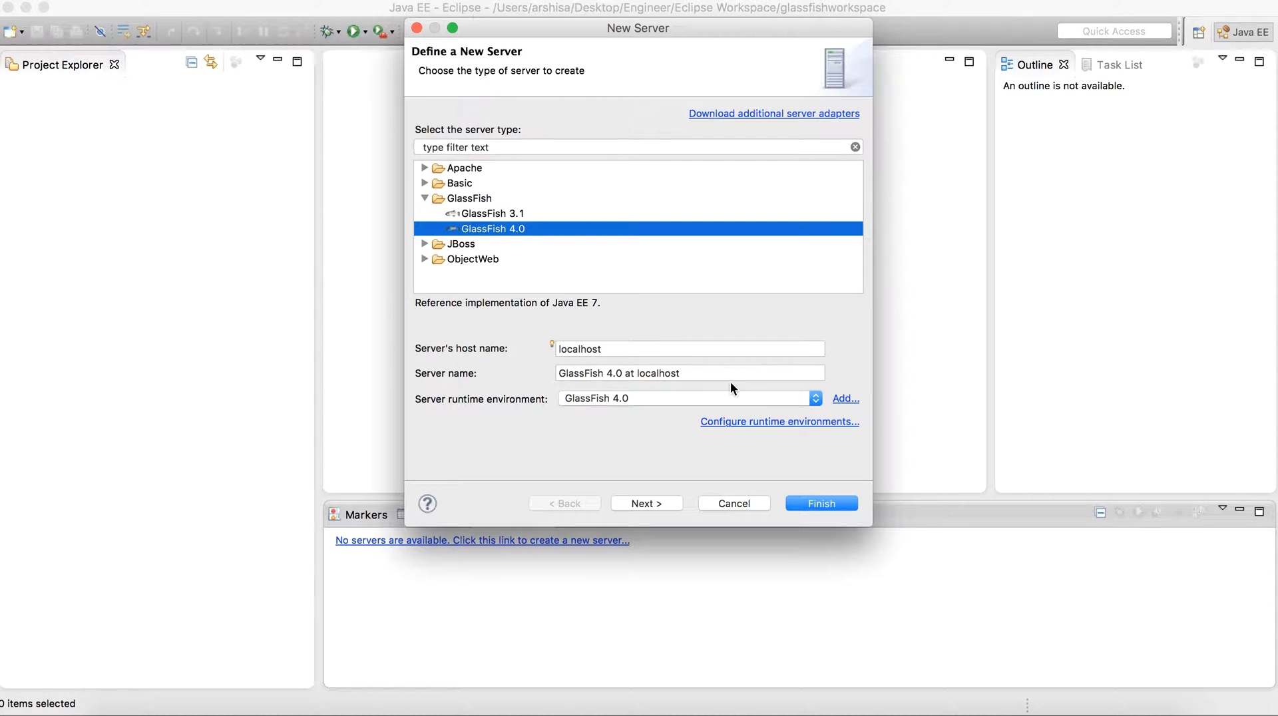
click(778, 421)
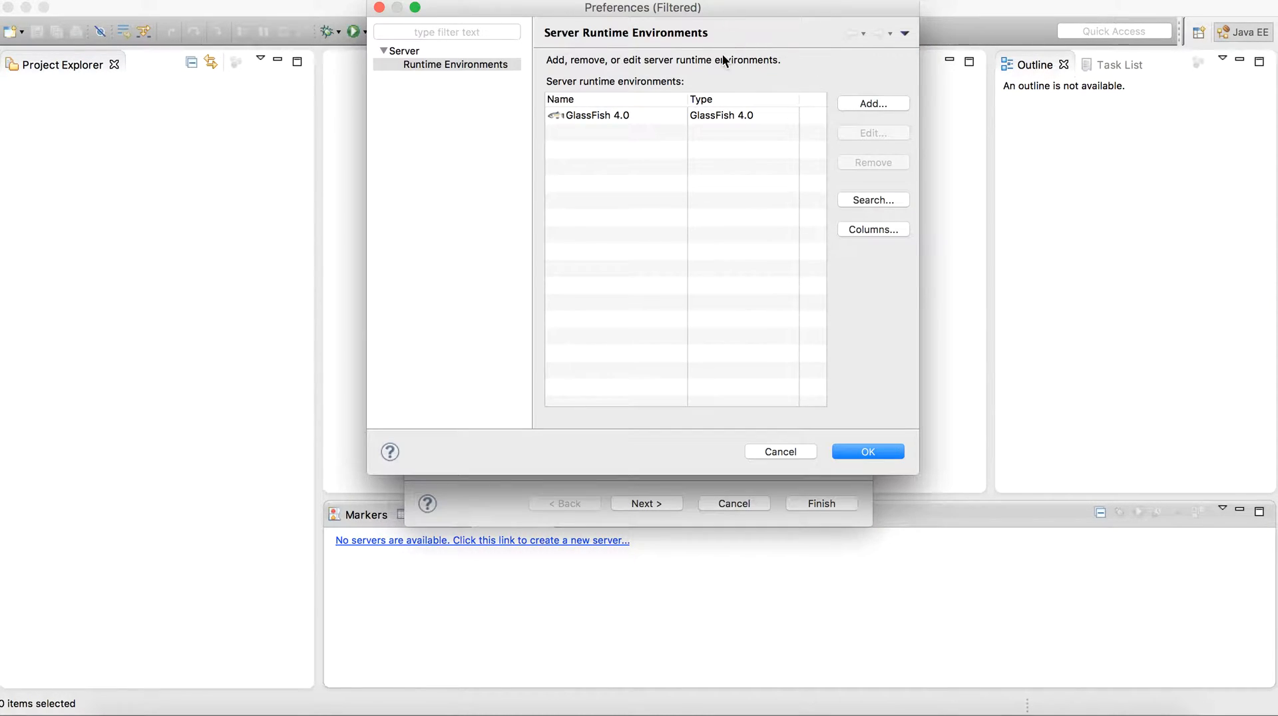
click(601, 114)
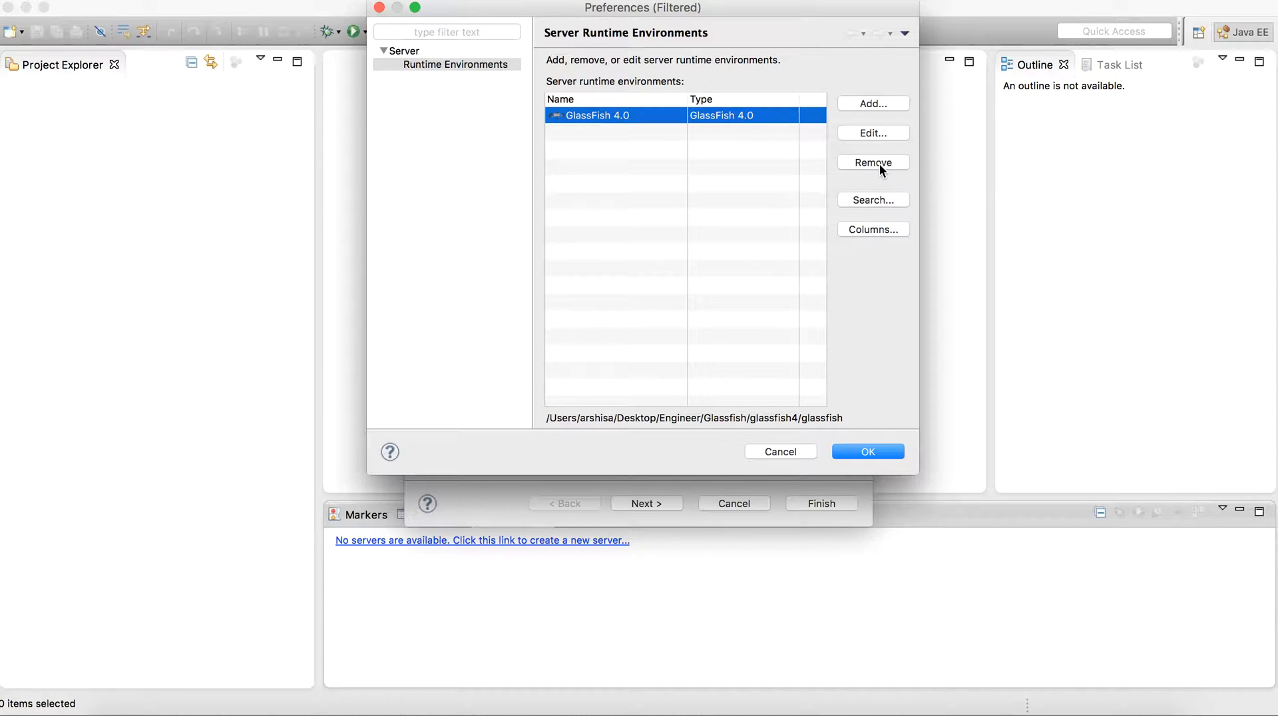
click(872, 162)
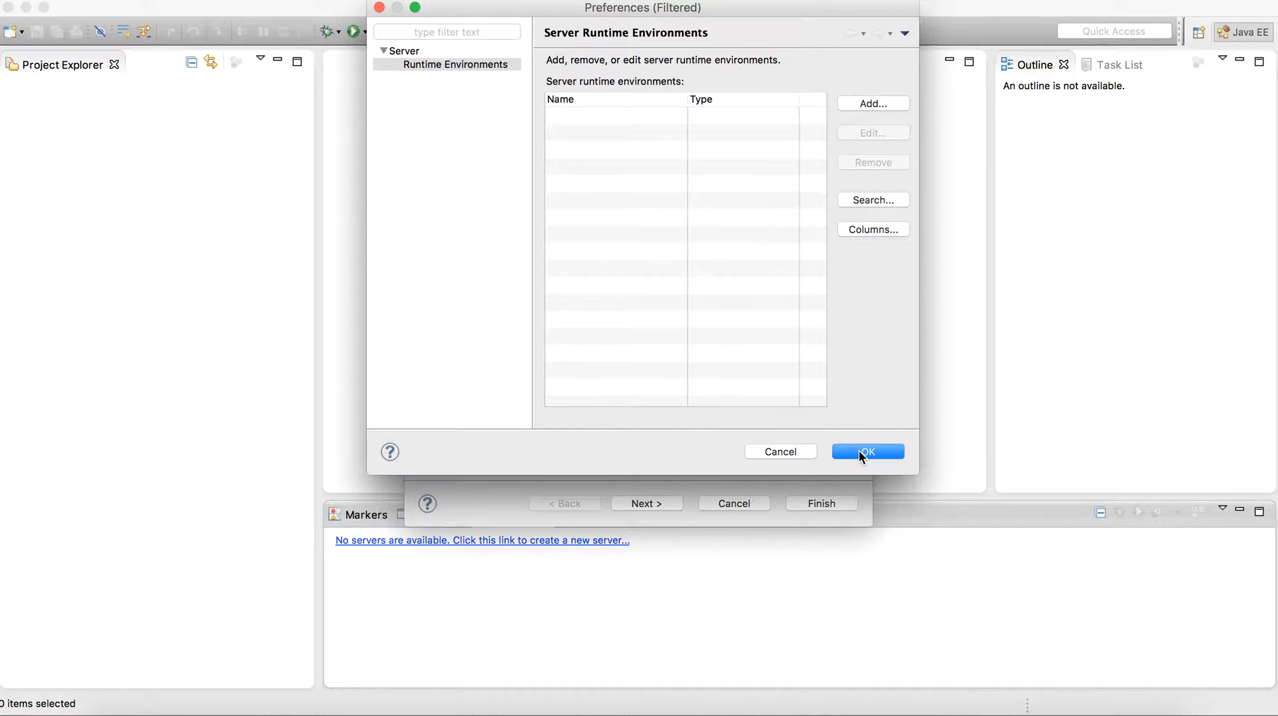
click(866, 451)
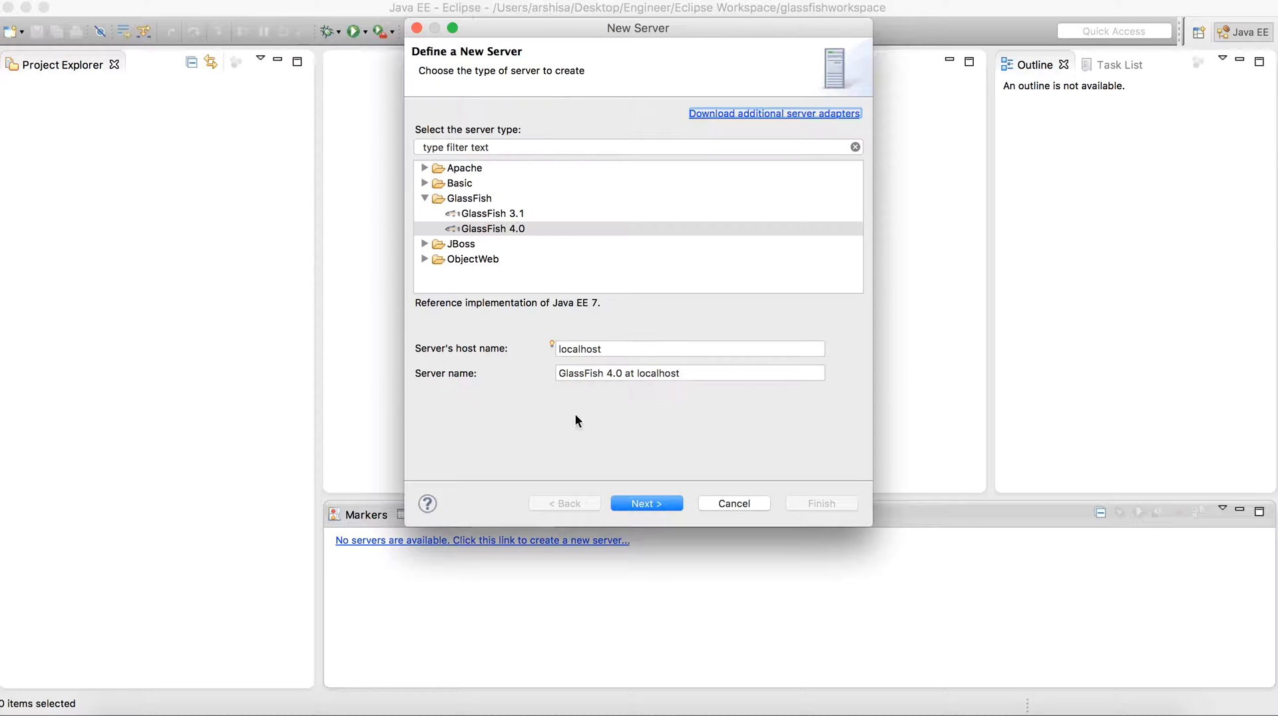
mouse_move(612, 422)
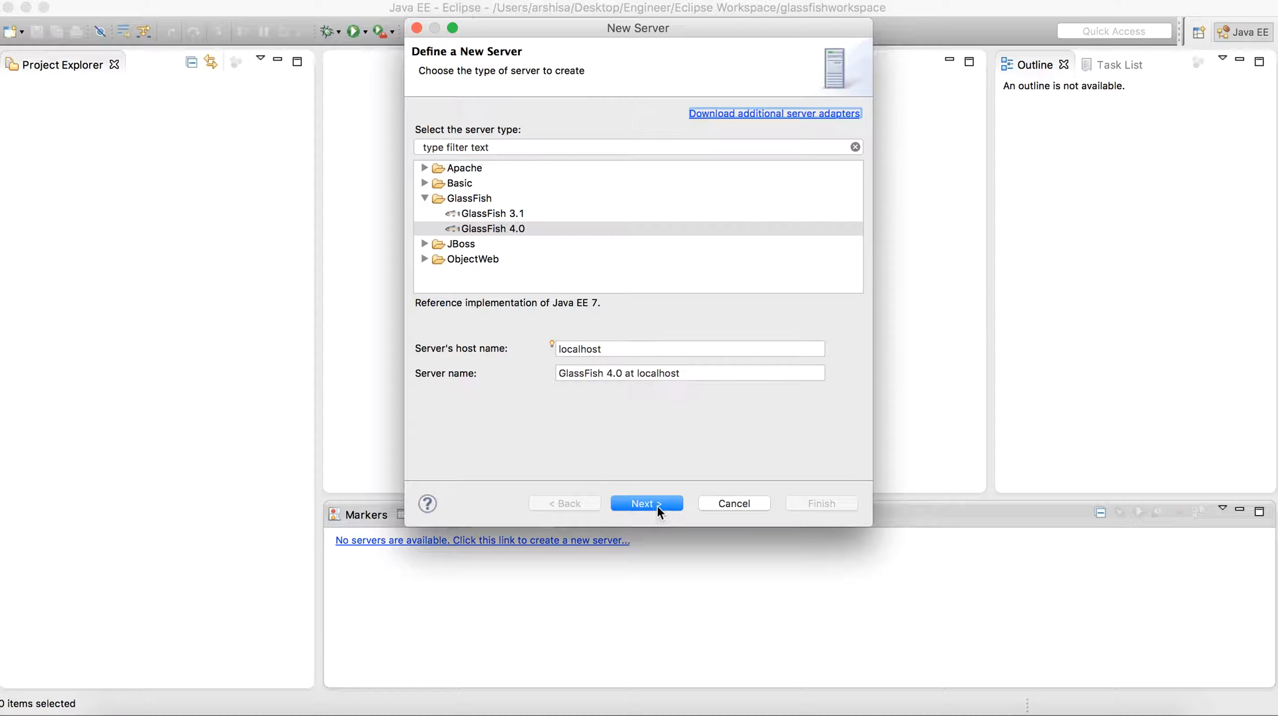
Step: Point the runtime's server directory to glassfish4/glassfish so GlassFish 4.1.2 is detected
click(646, 503)
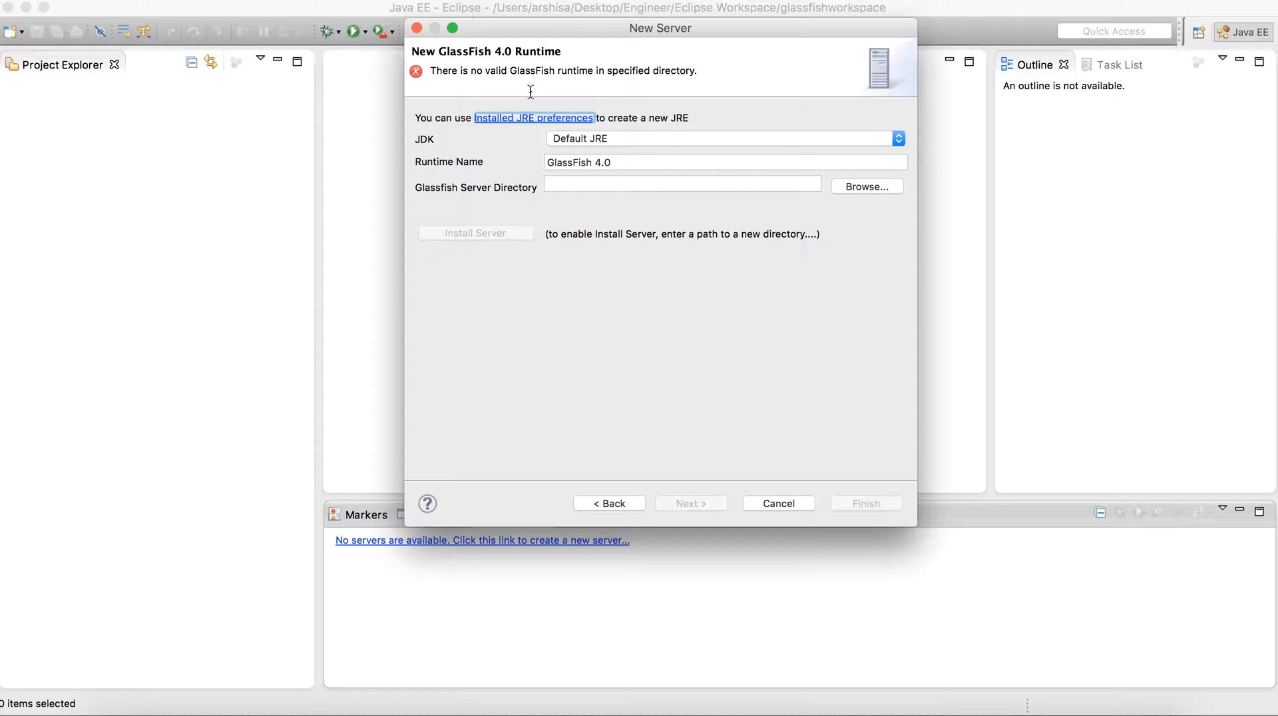
mouse_move(547, 76)
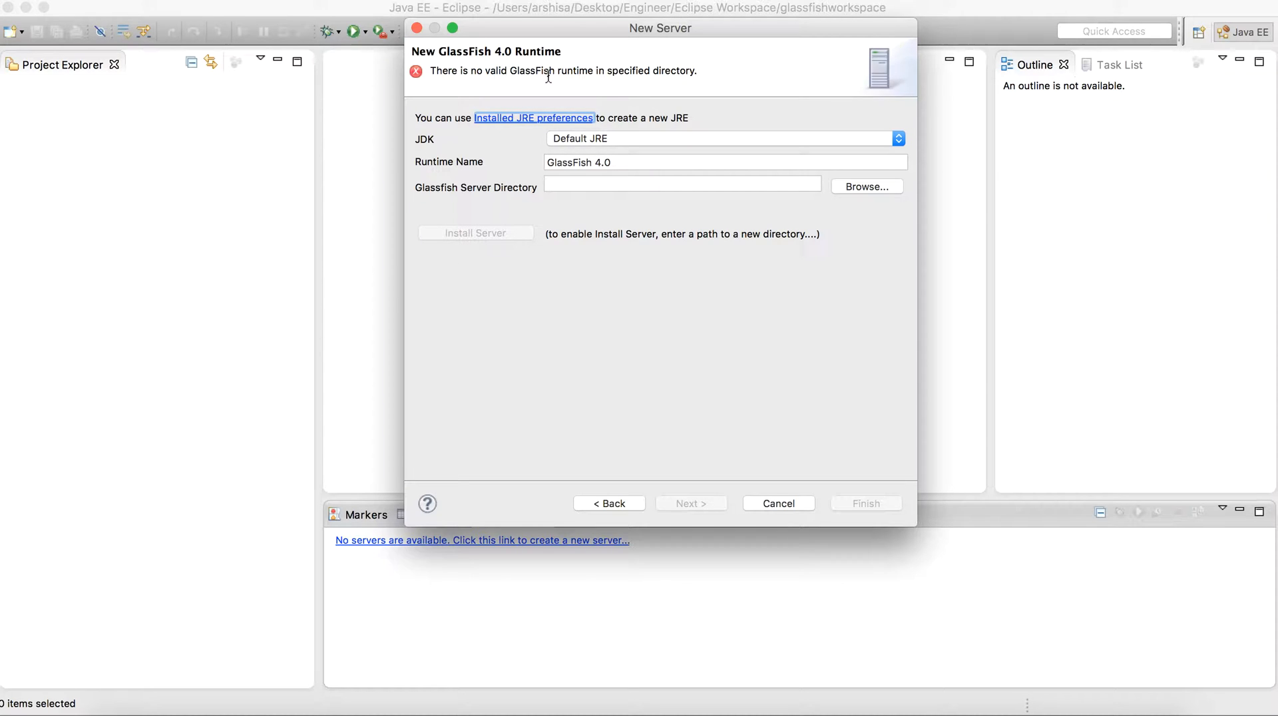
mouse_move(622, 210)
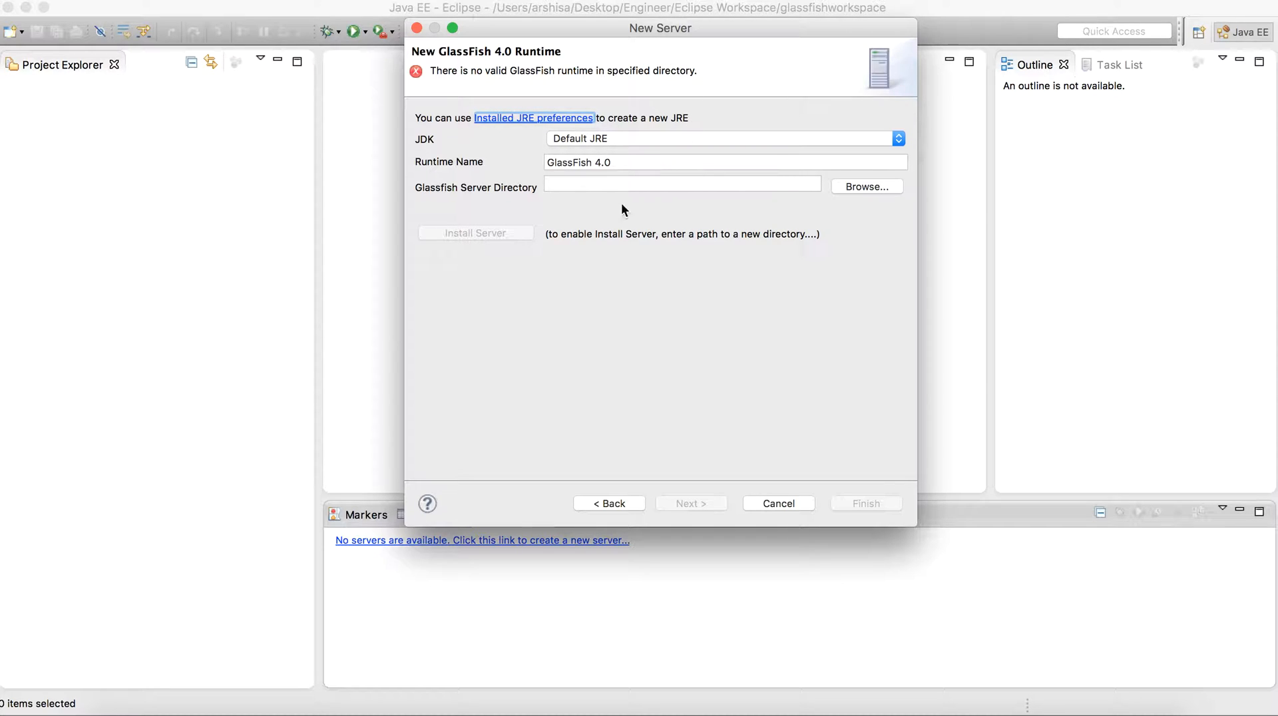
click(682, 184)
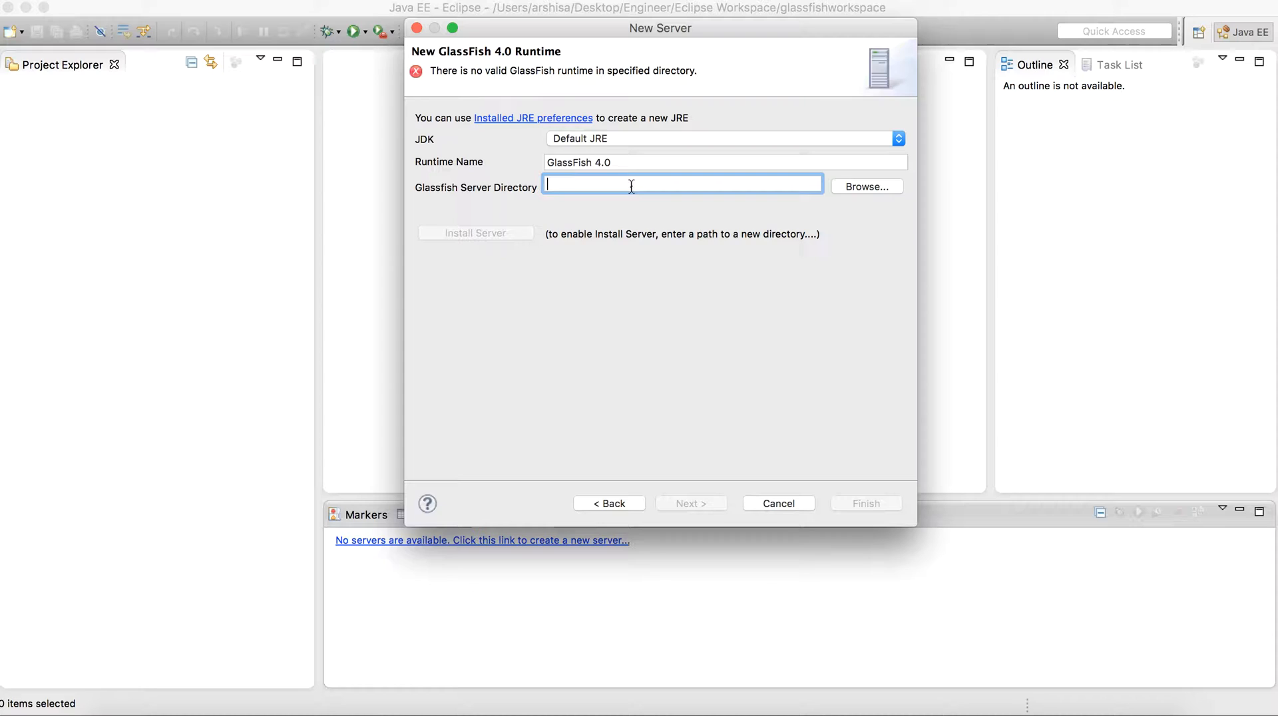
mouse_move(695, 226)
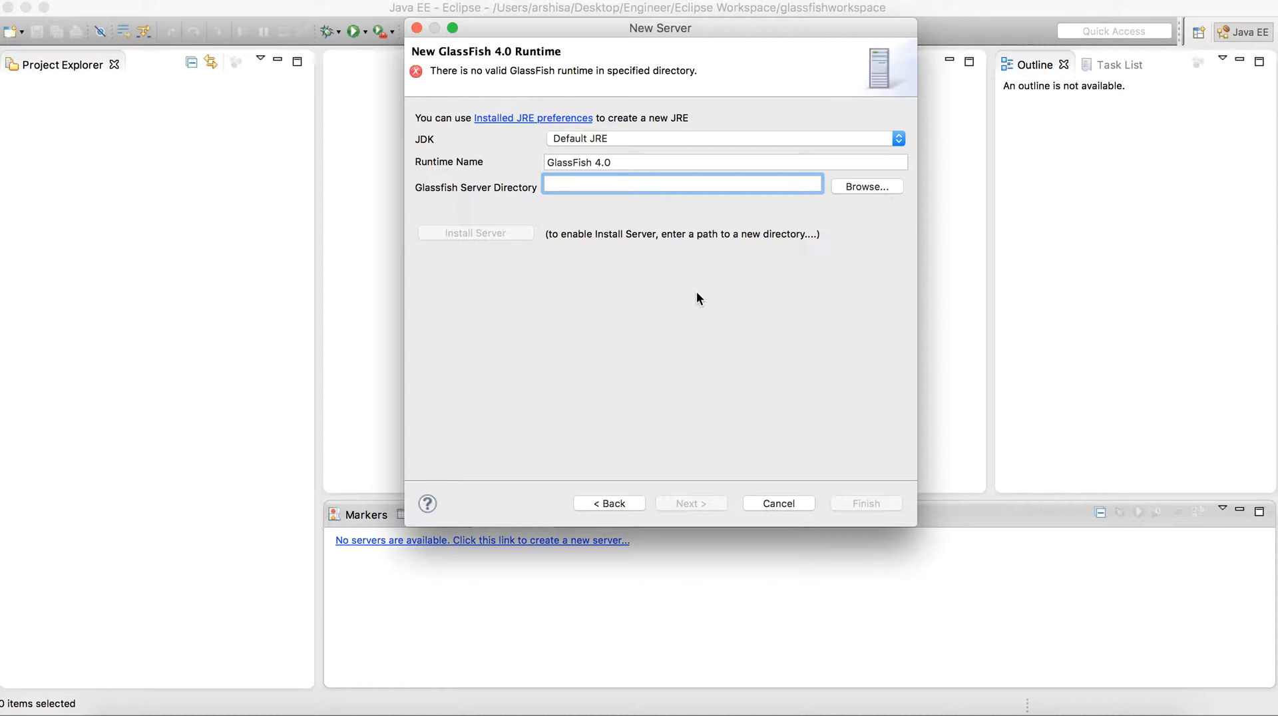
mouse_move(634, 292)
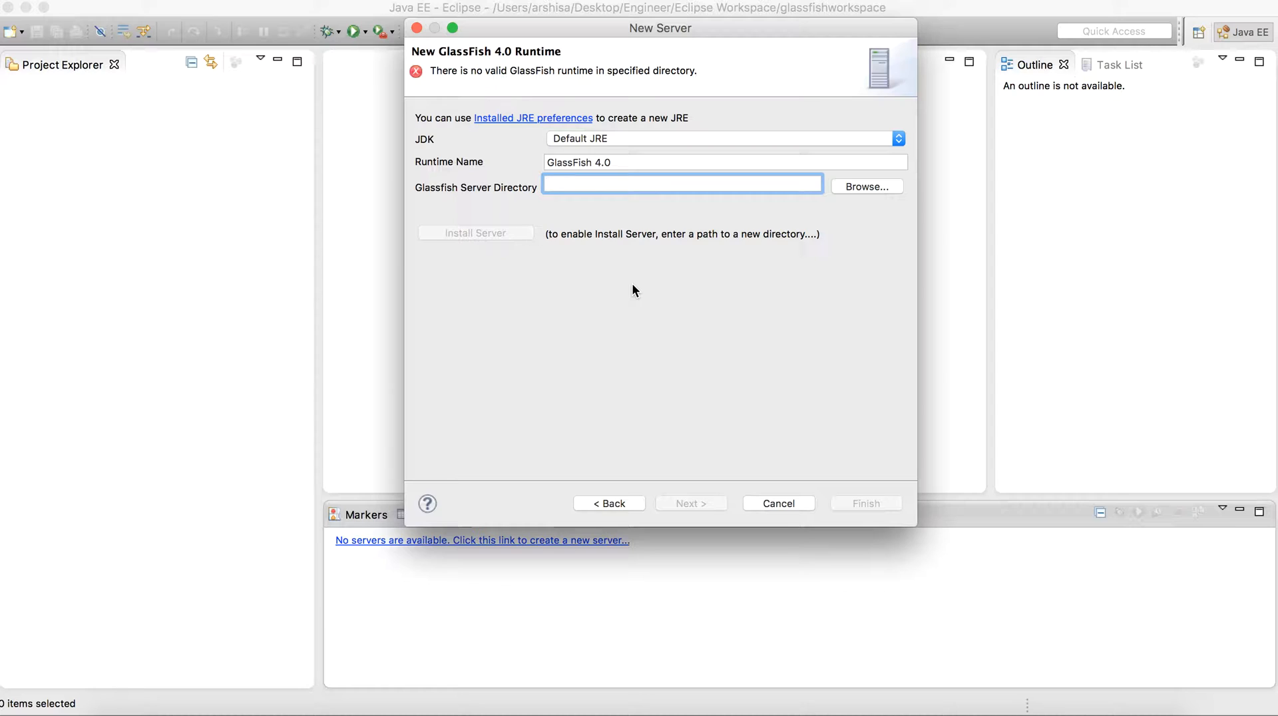
click(682, 186)
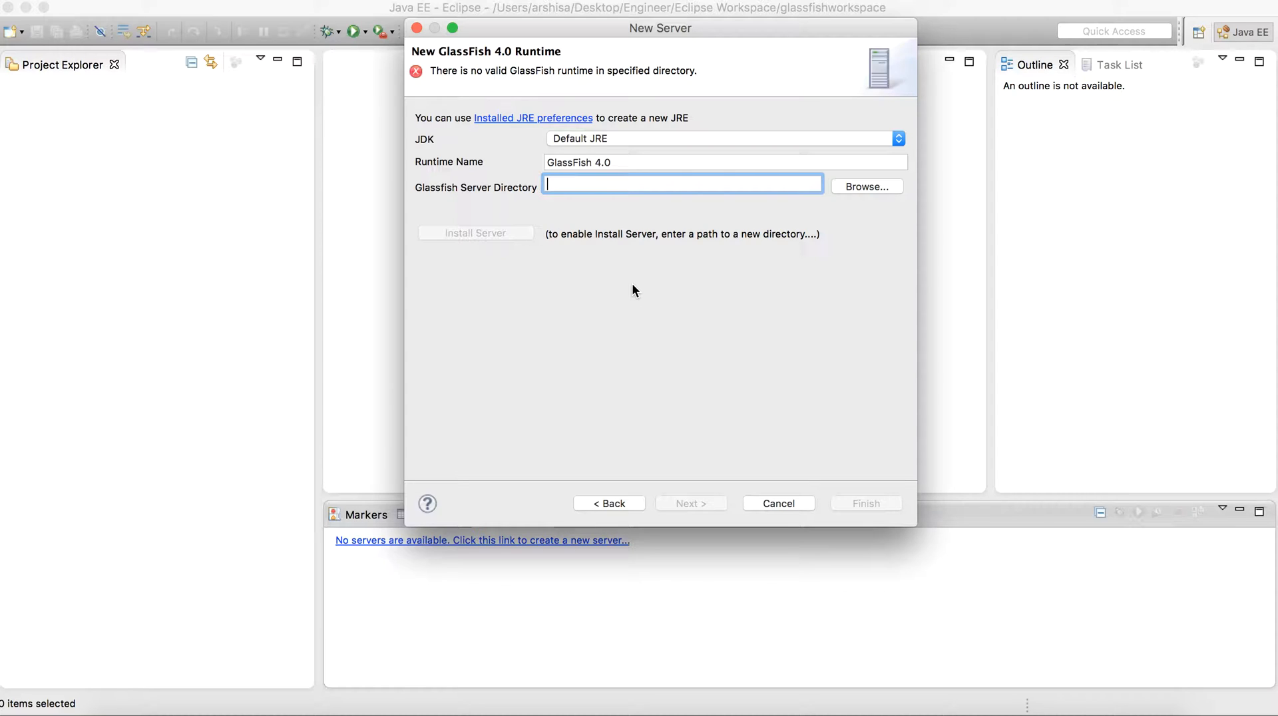
mouse_move(836, 199)
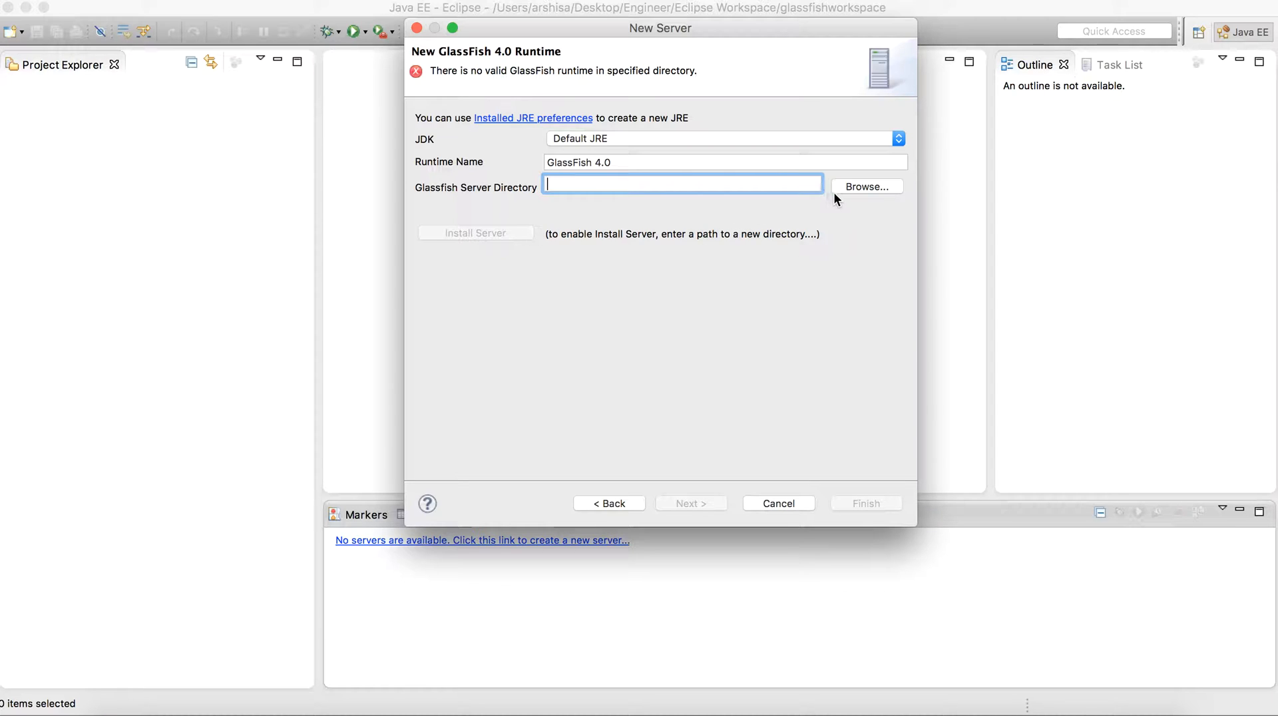
click(866, 187)
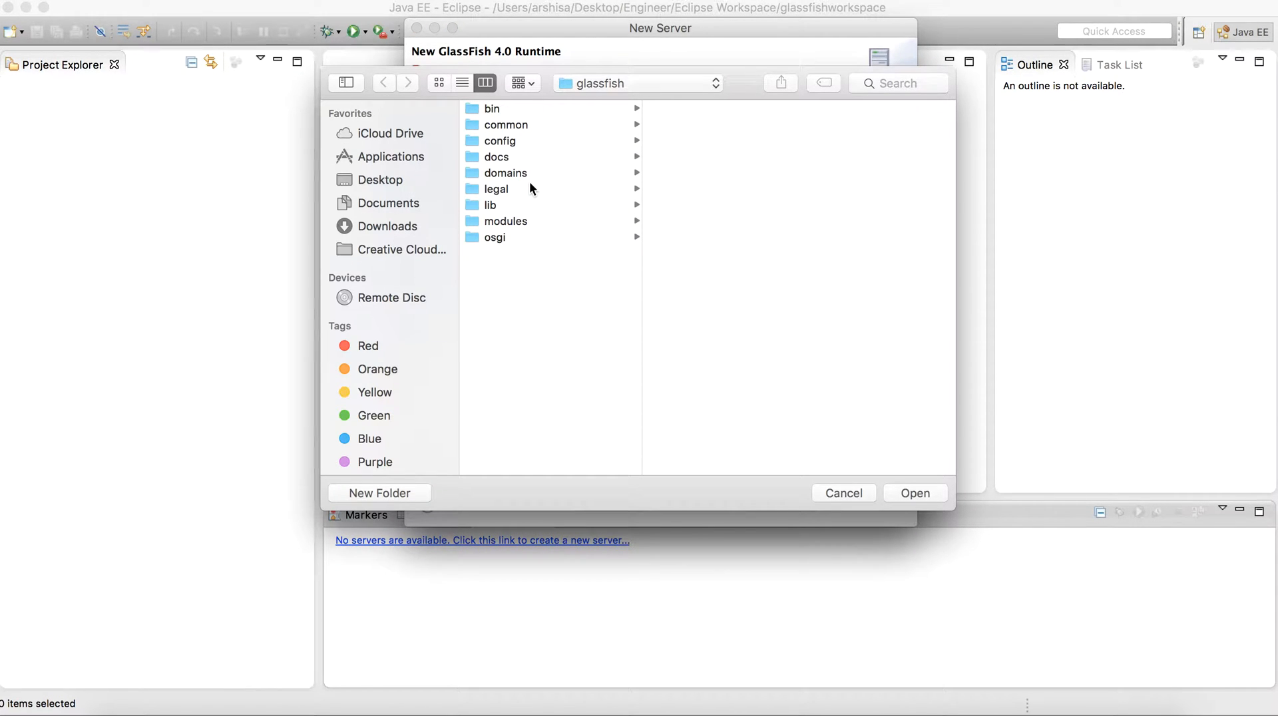
click(636, 83)
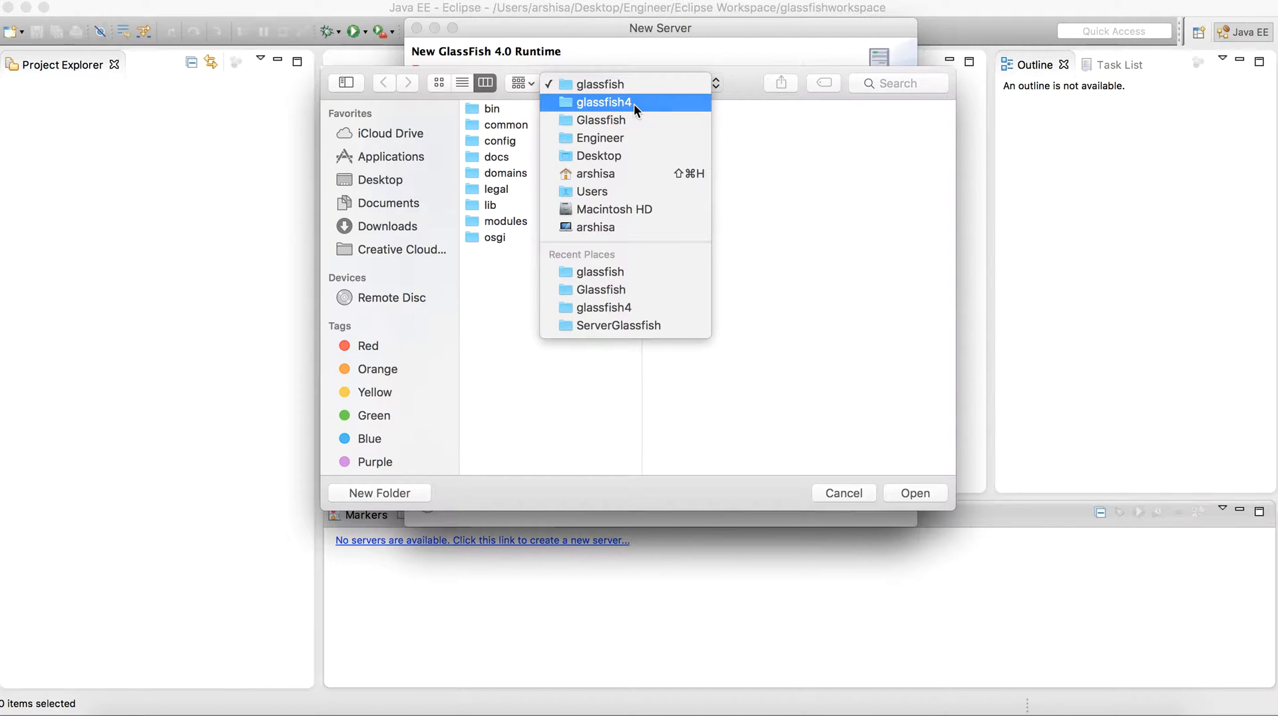
click(605, 103)
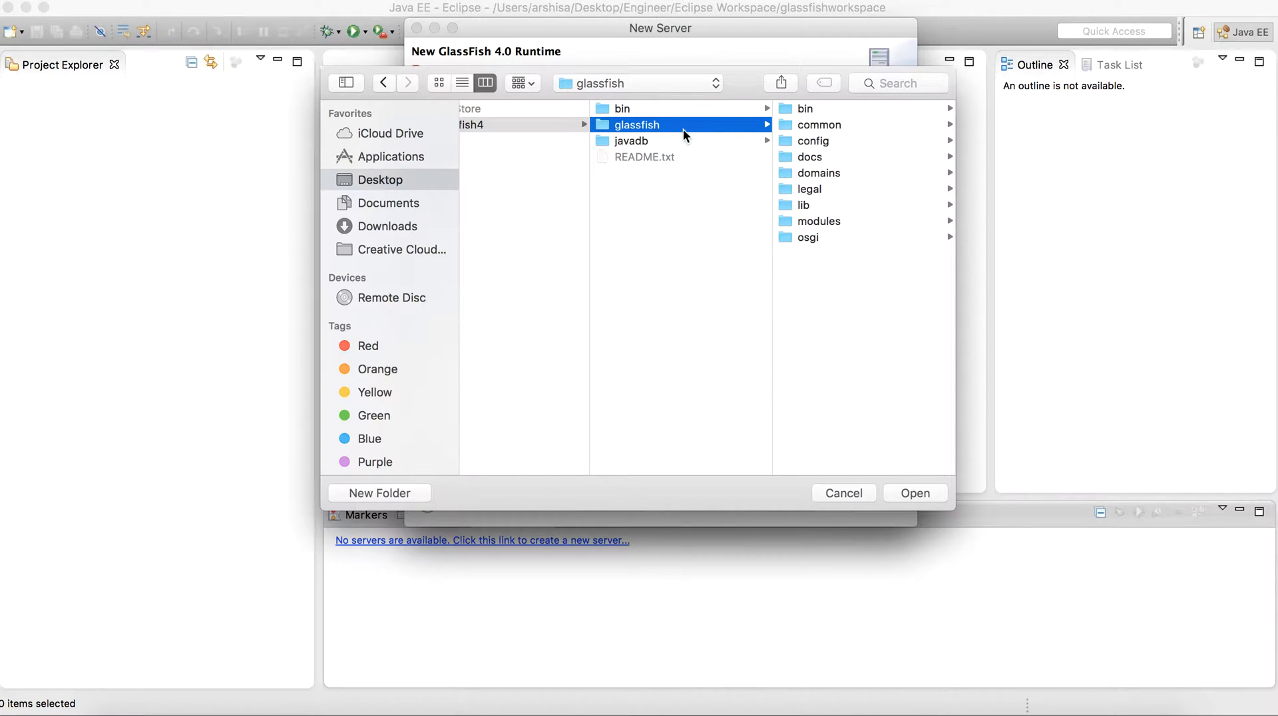
mouse_move(915, 493)
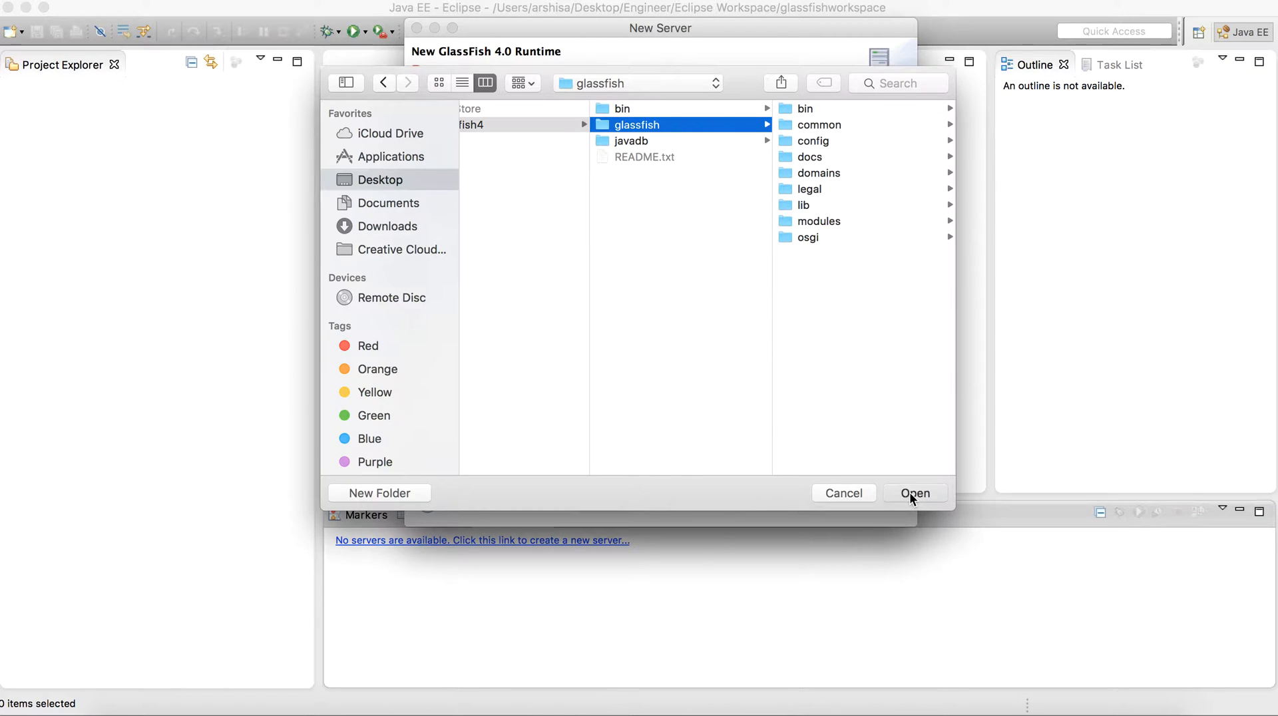
click(915, 493)
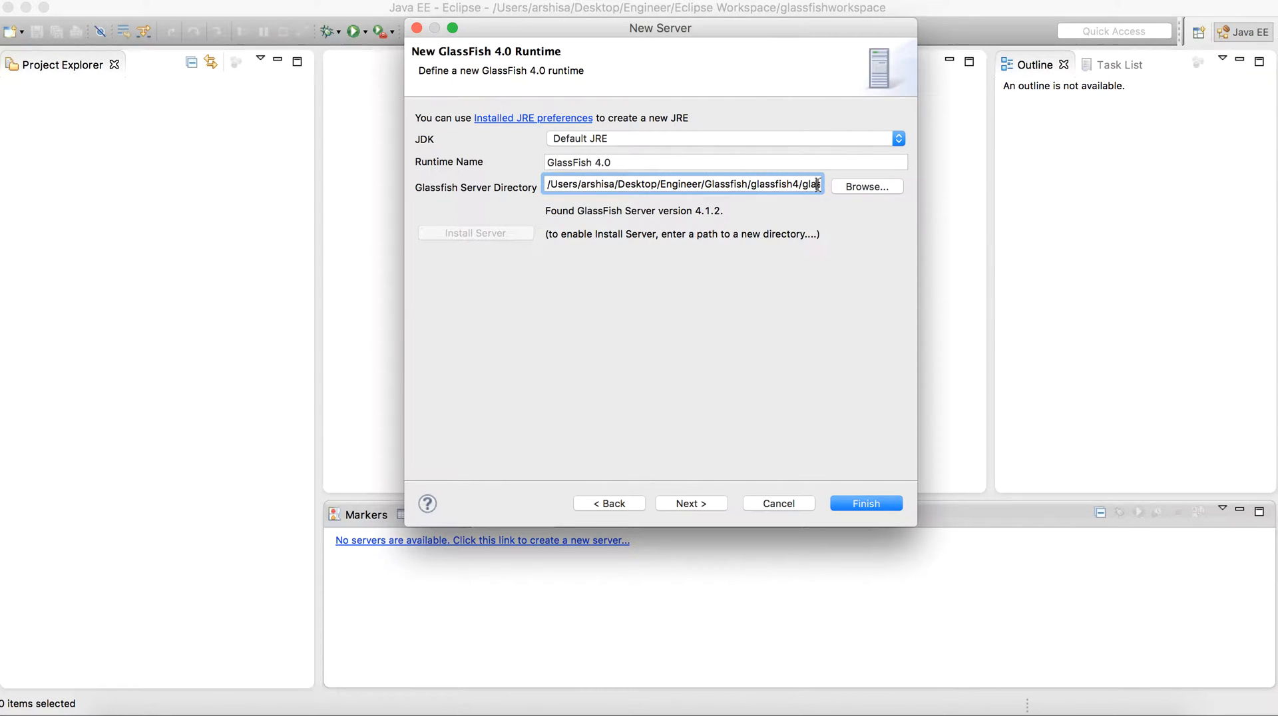
mouse_move(526, 118)
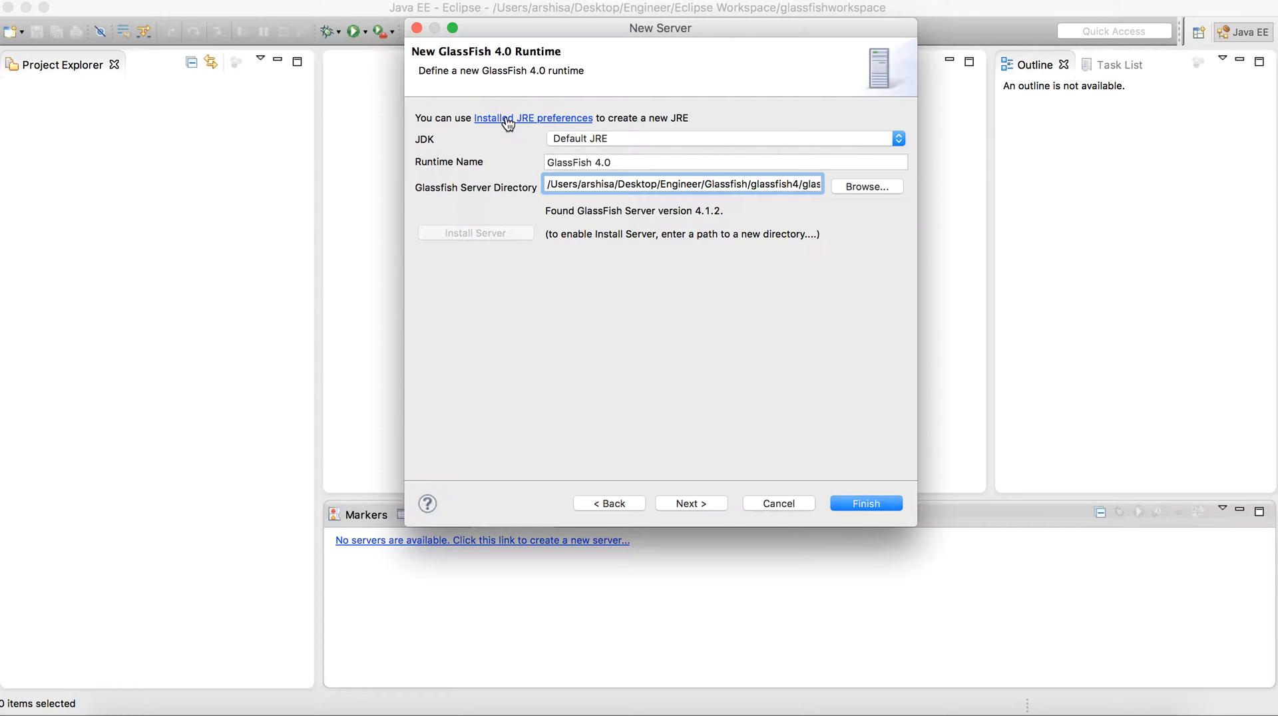
click(532, 117)
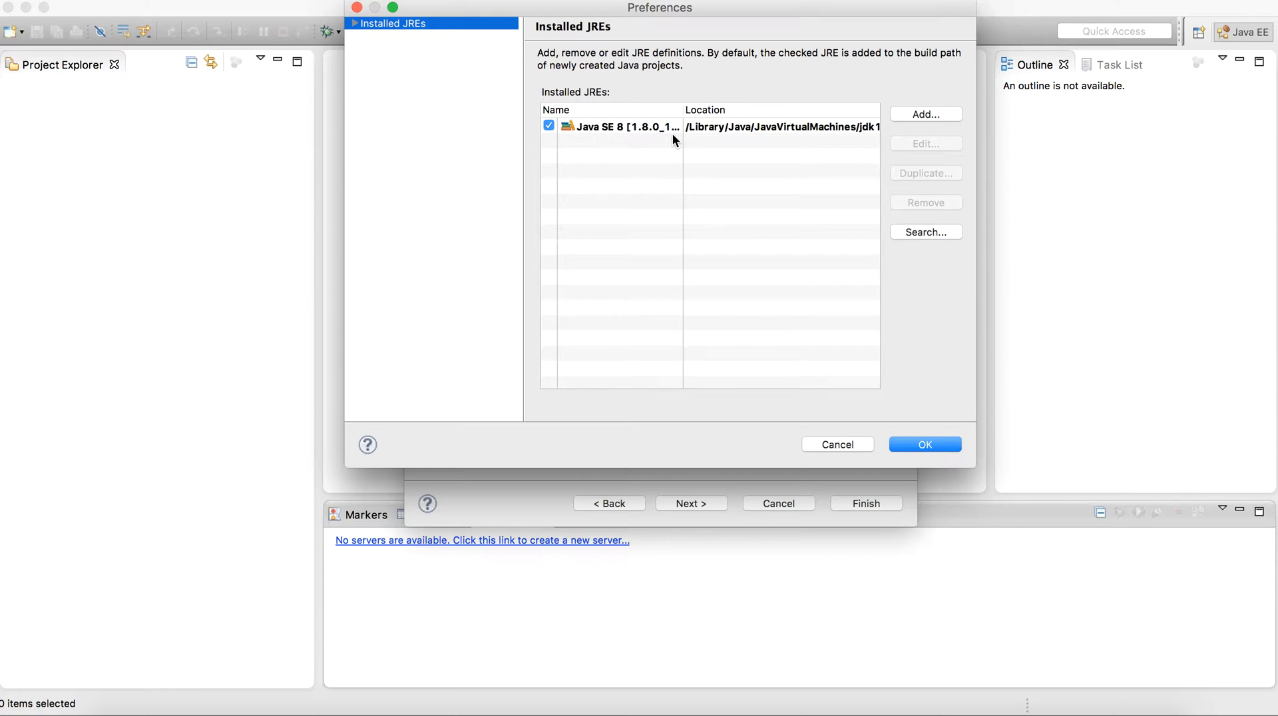
mouse_move(797, 137)
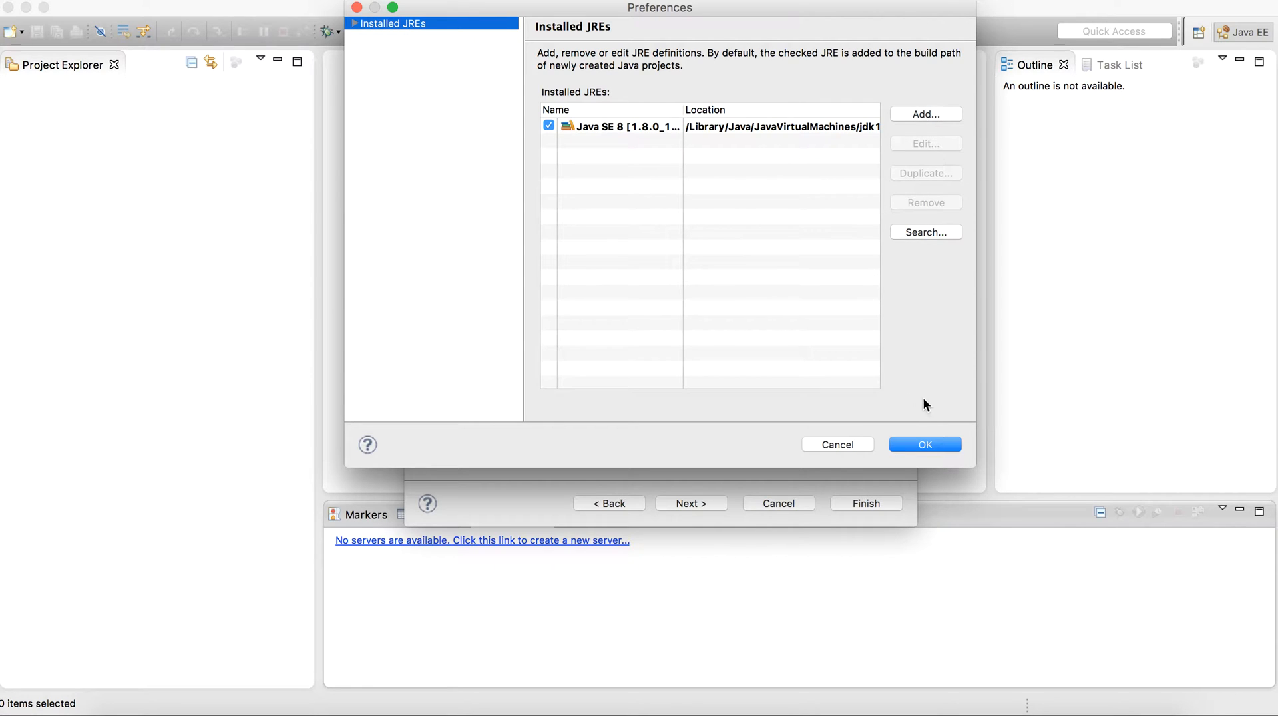
click(924, 445)
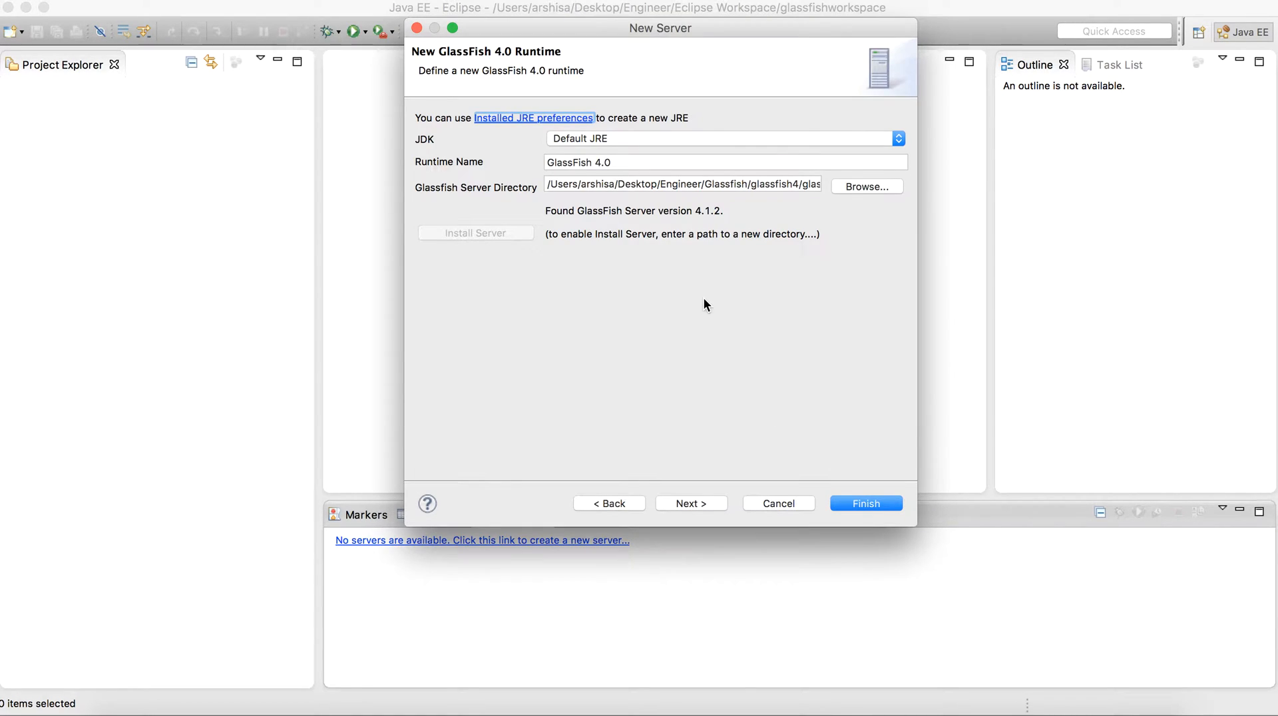
Step: Accept the default domain settings and no resources, finishing with GlassFish 4.0 at localhost listed
click(691, 503)
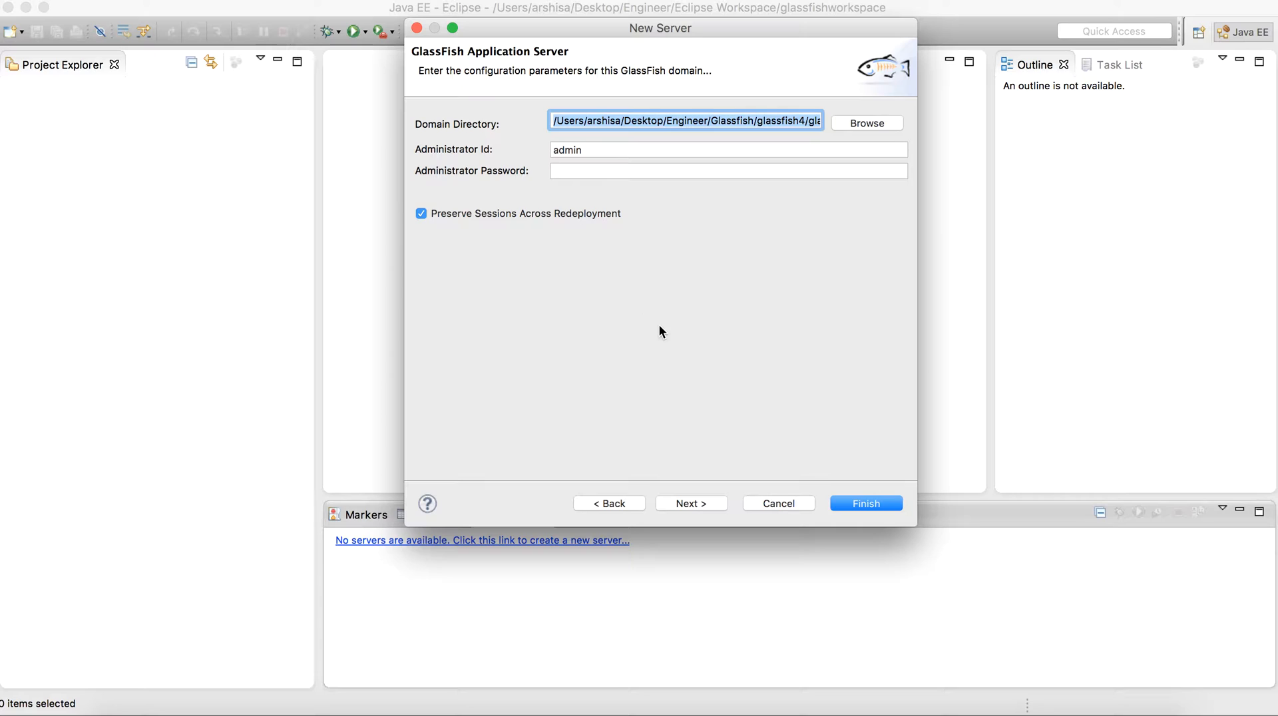
click(691, 503)
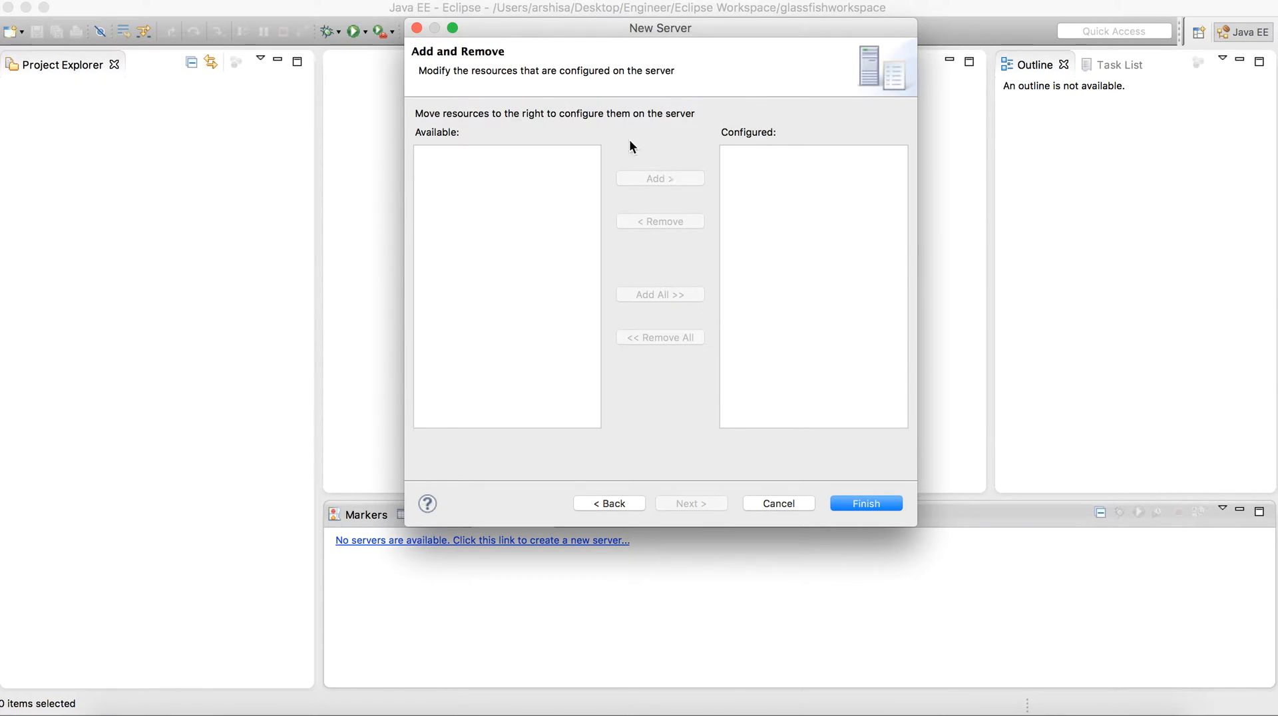
mouse_move(468, 189)
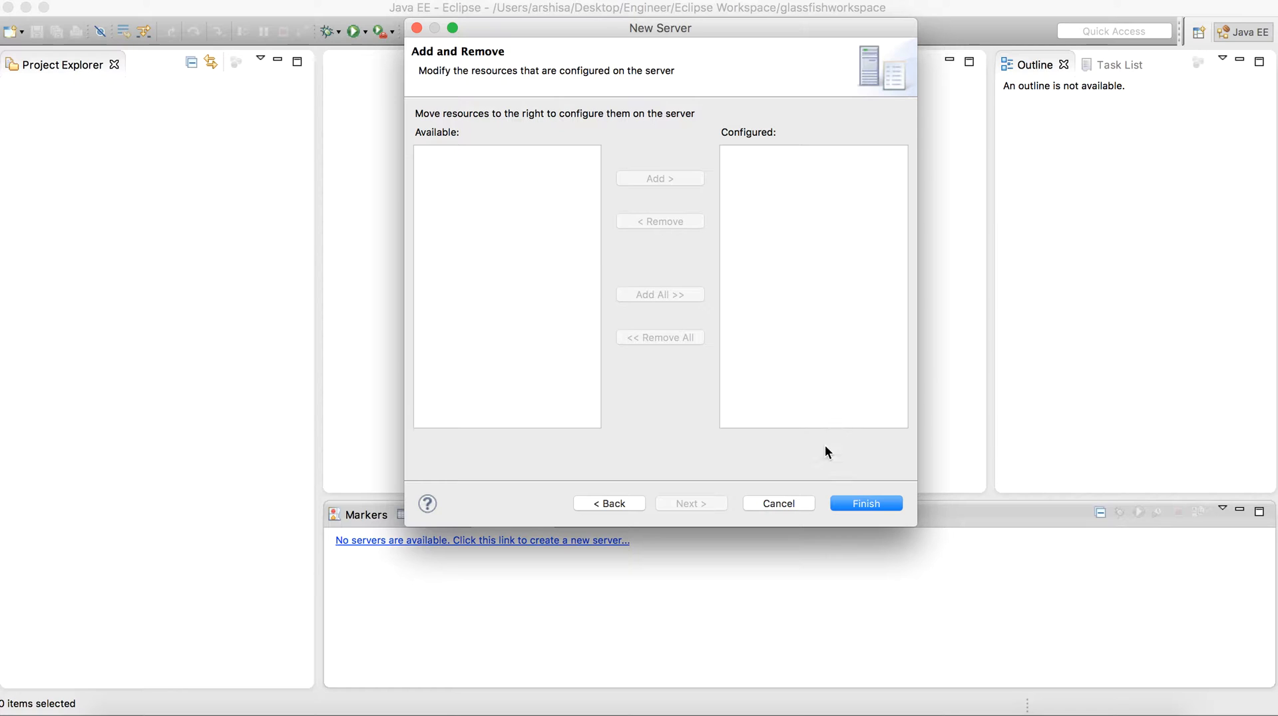
click(865, 503)
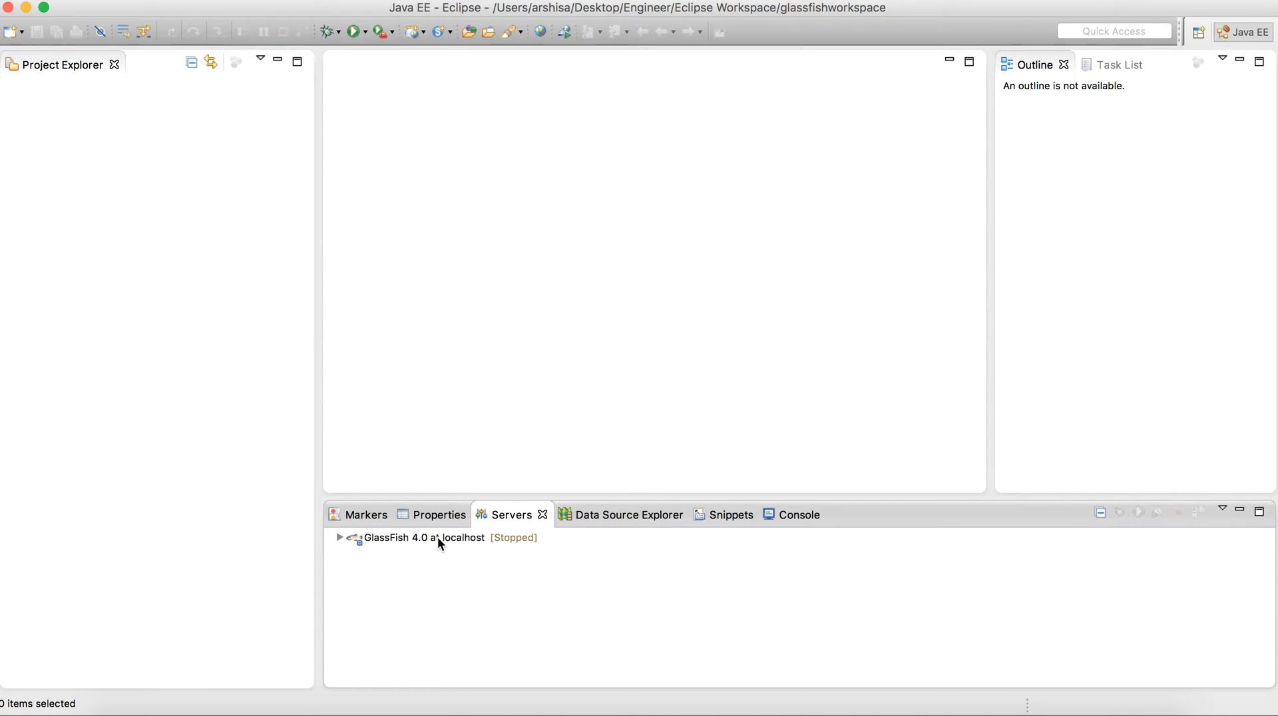
Step: Start GlassFish 4.0 at localhost from the Servers view and maximize the view
right_click(422, 536)
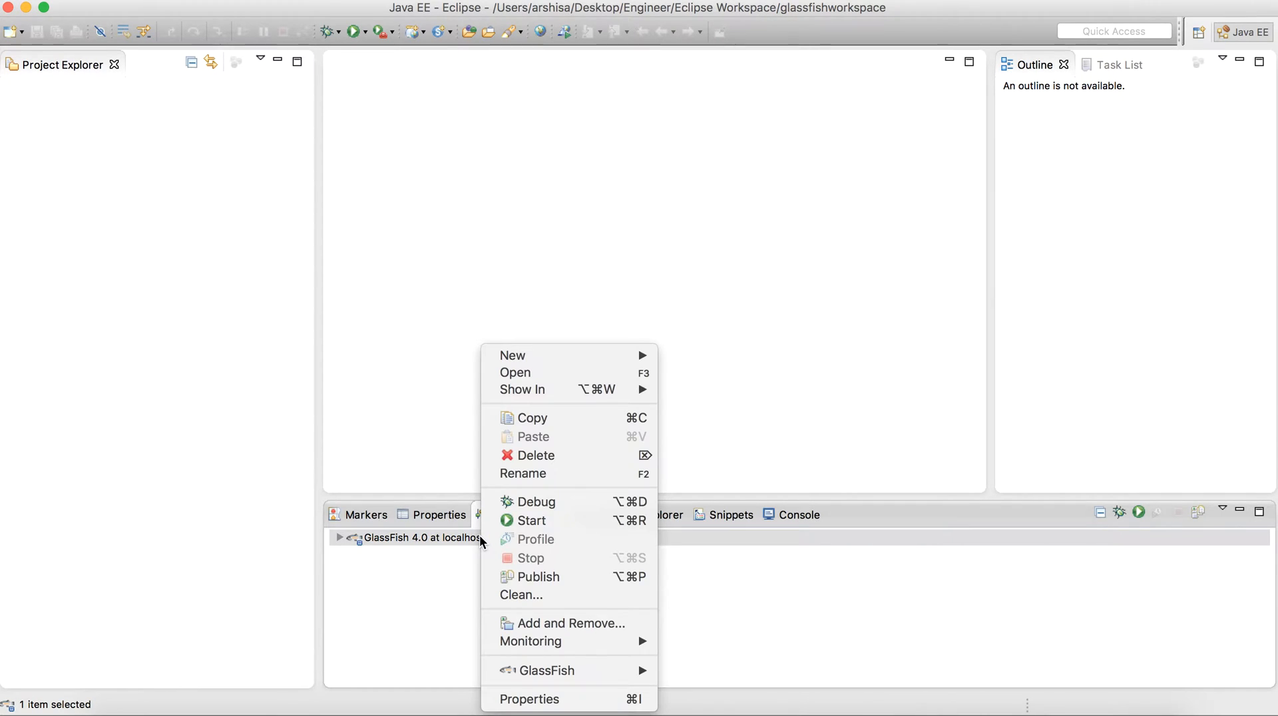
click(531, 519)
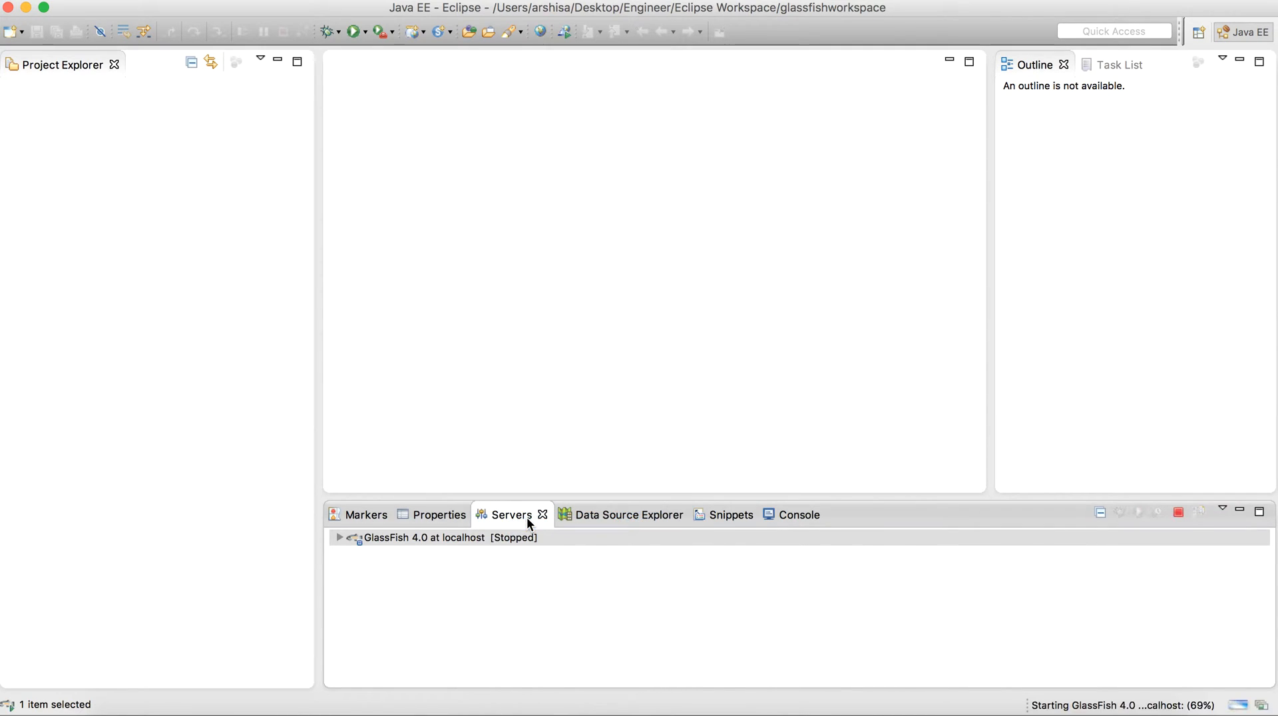
click(782, 513)
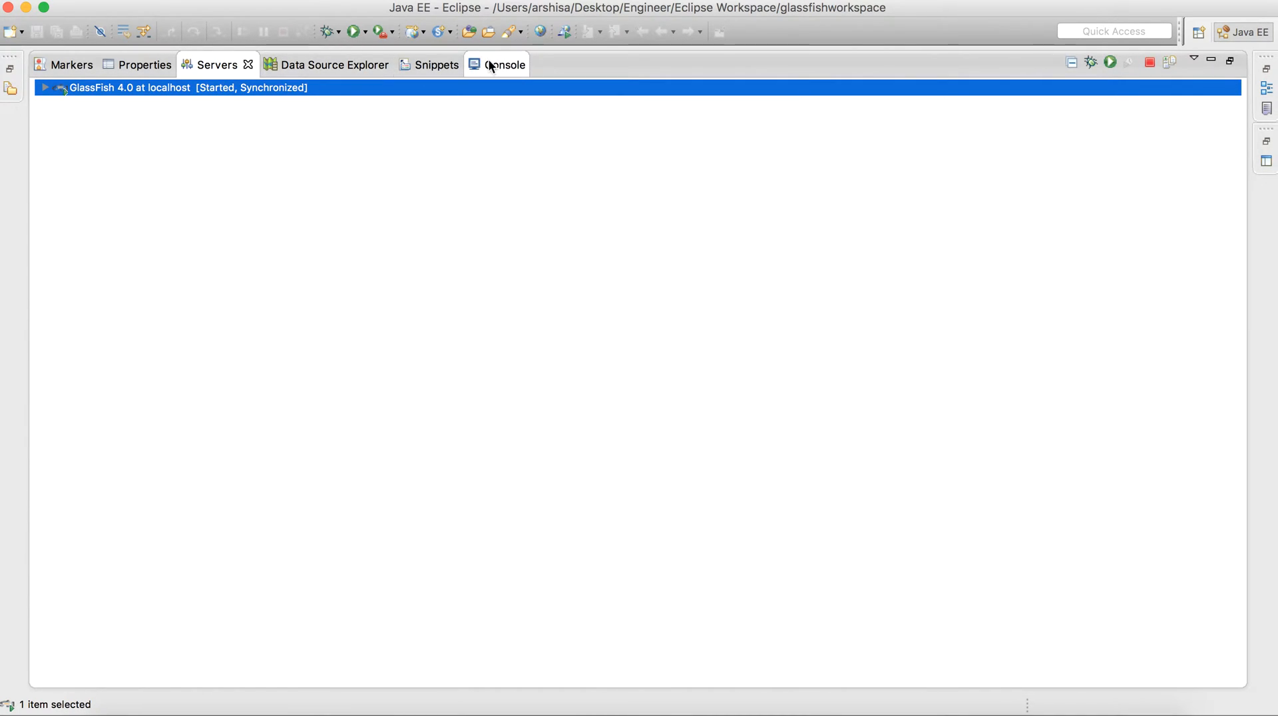
Step: Review the GlassFish 4.1.2 startup log in the Console, then switch to the browser
click(503, 64)
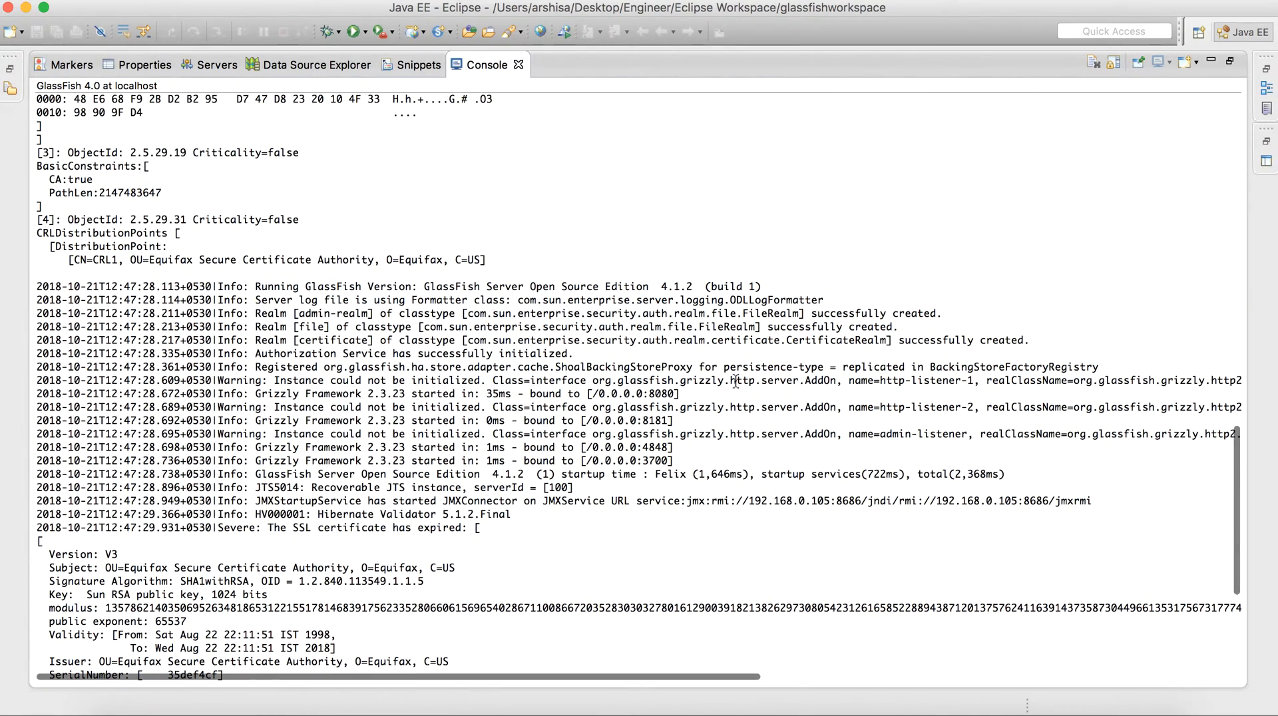
scroll(down, 3)
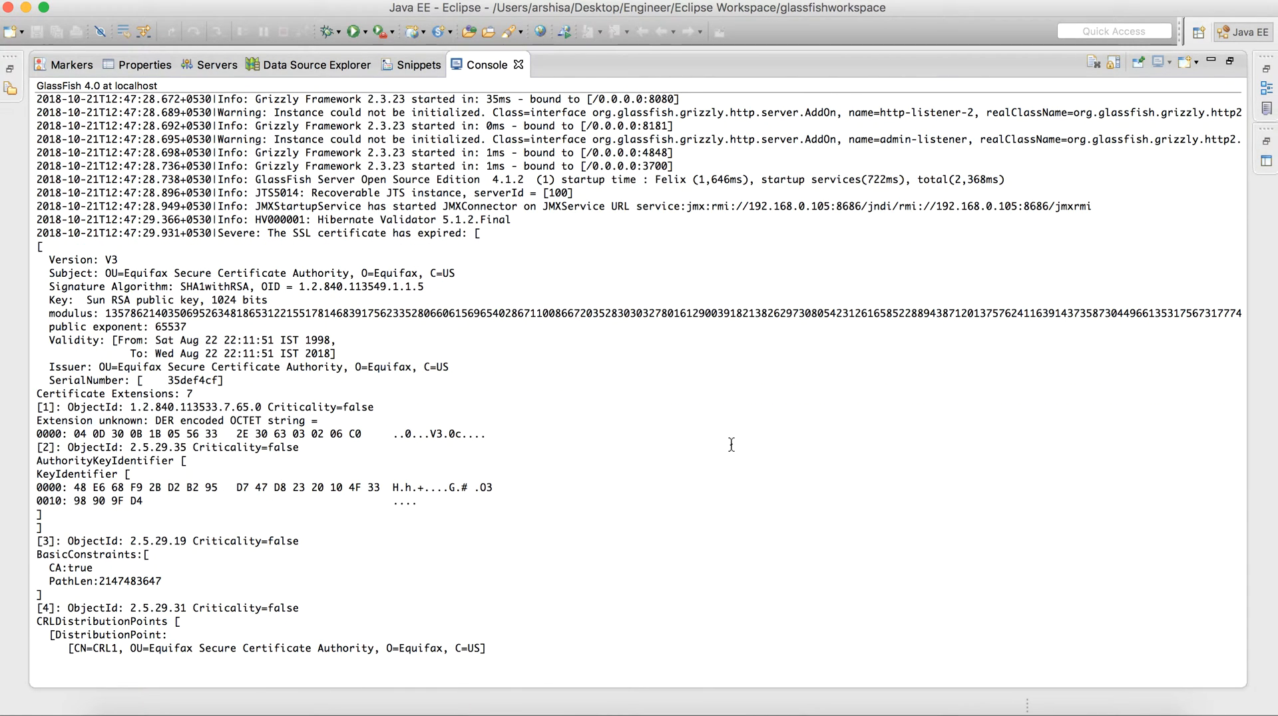
key(cmd+tab)
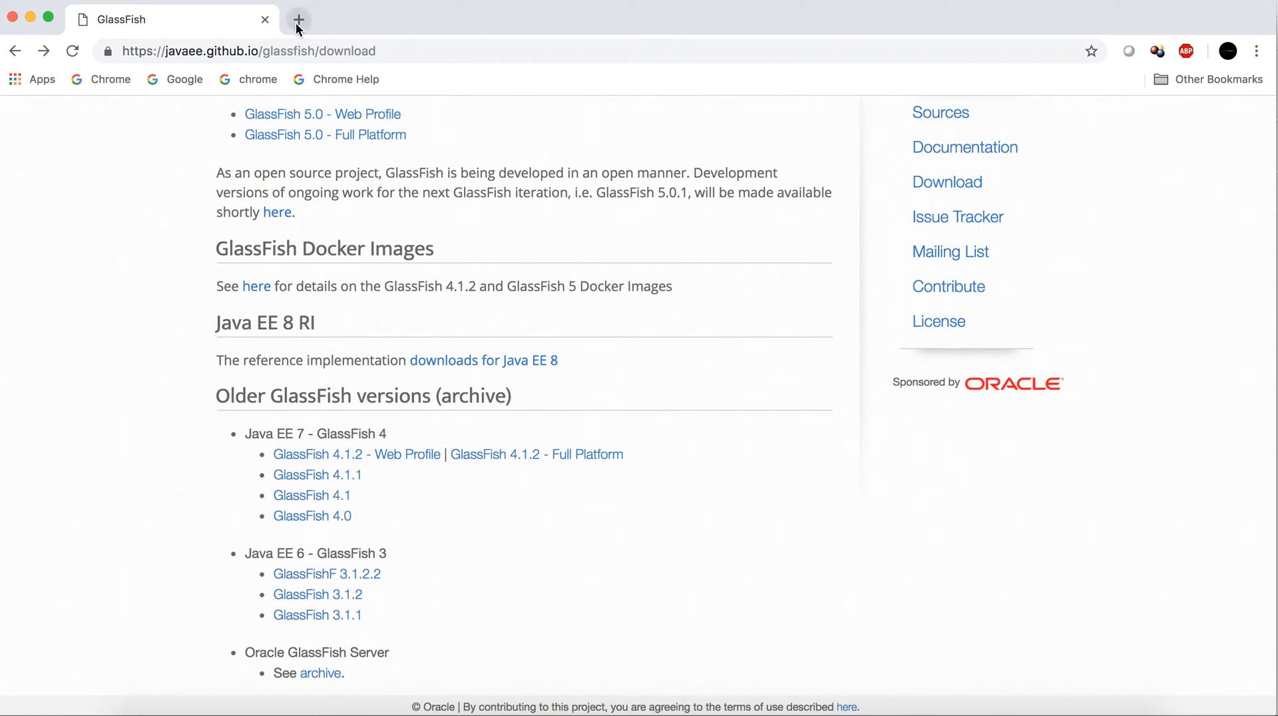
Step: Load the GlassFish admin console at localhost:4848 in a new Chrome tab
click(298, 20)
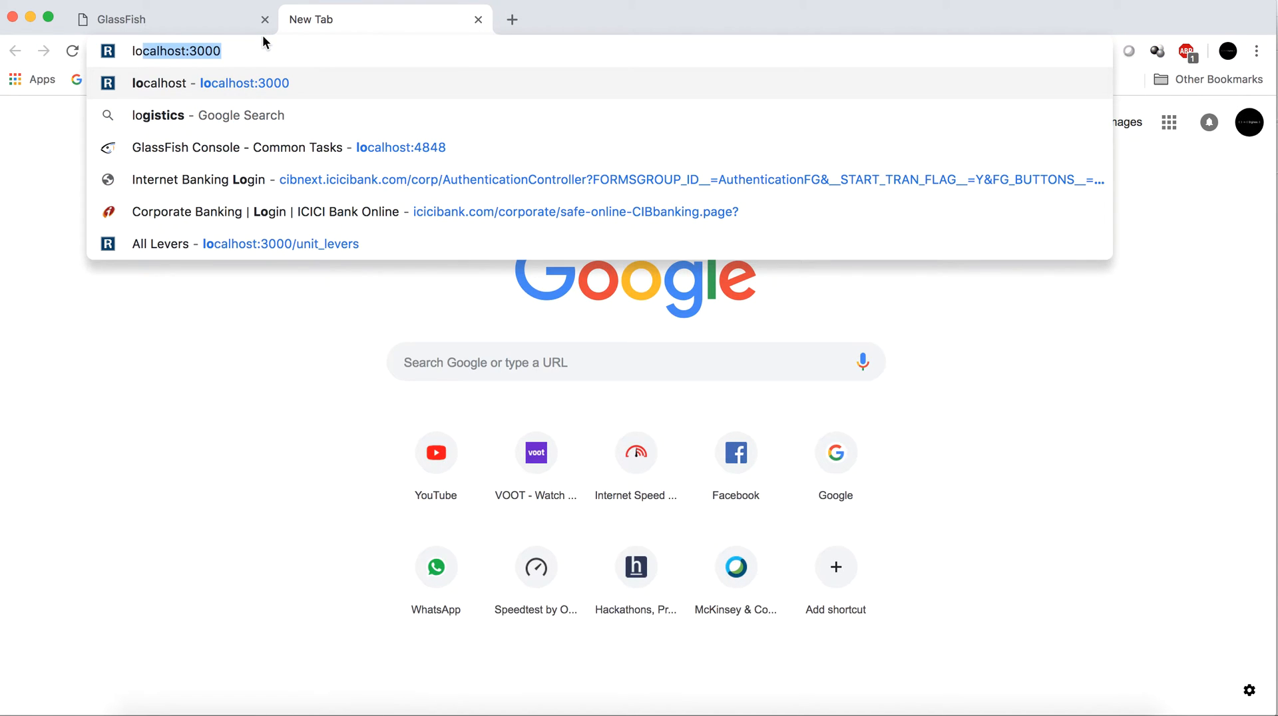
text(localhost:4848)
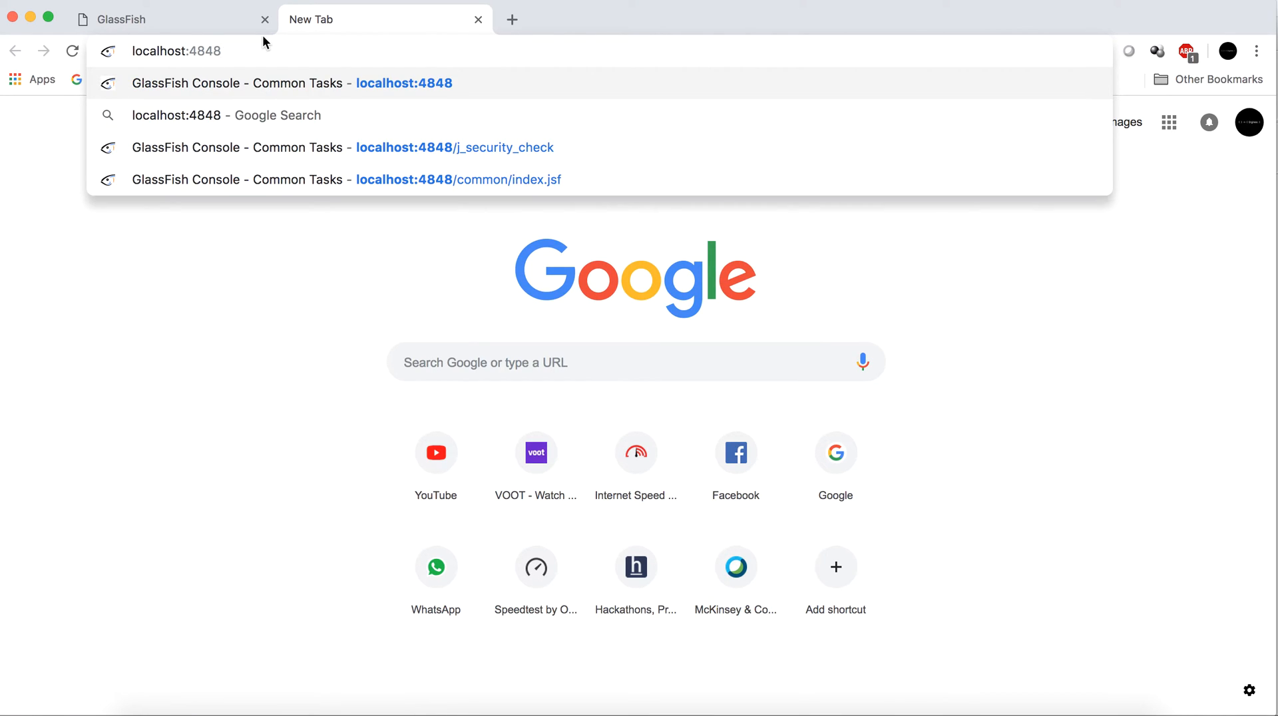
click(293, 83)
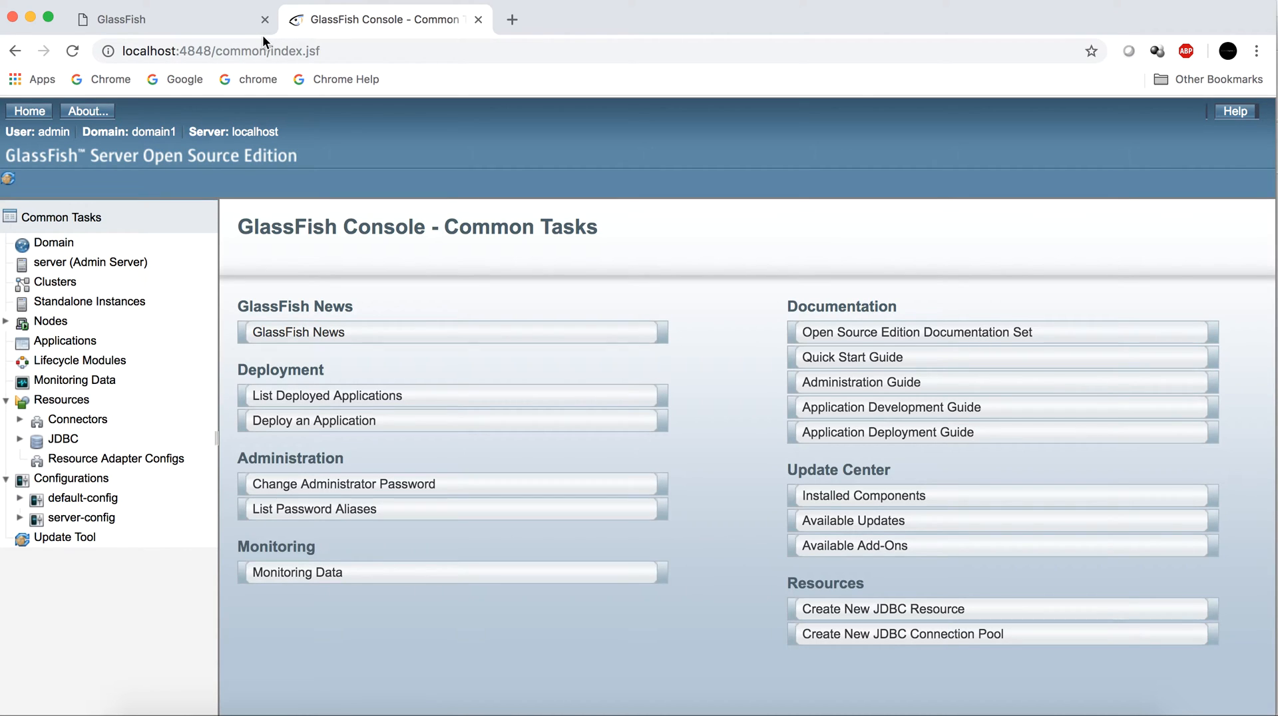
mouse_move(273, 245)
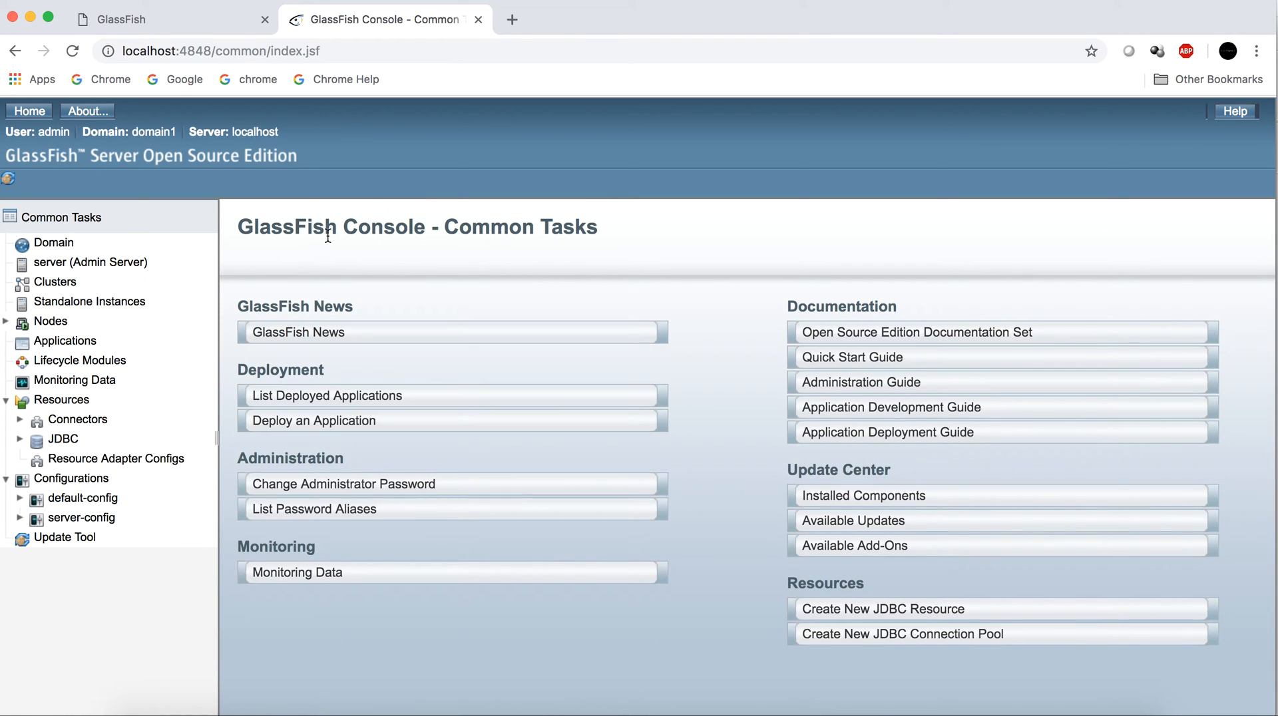
mouse_move(364, 157)
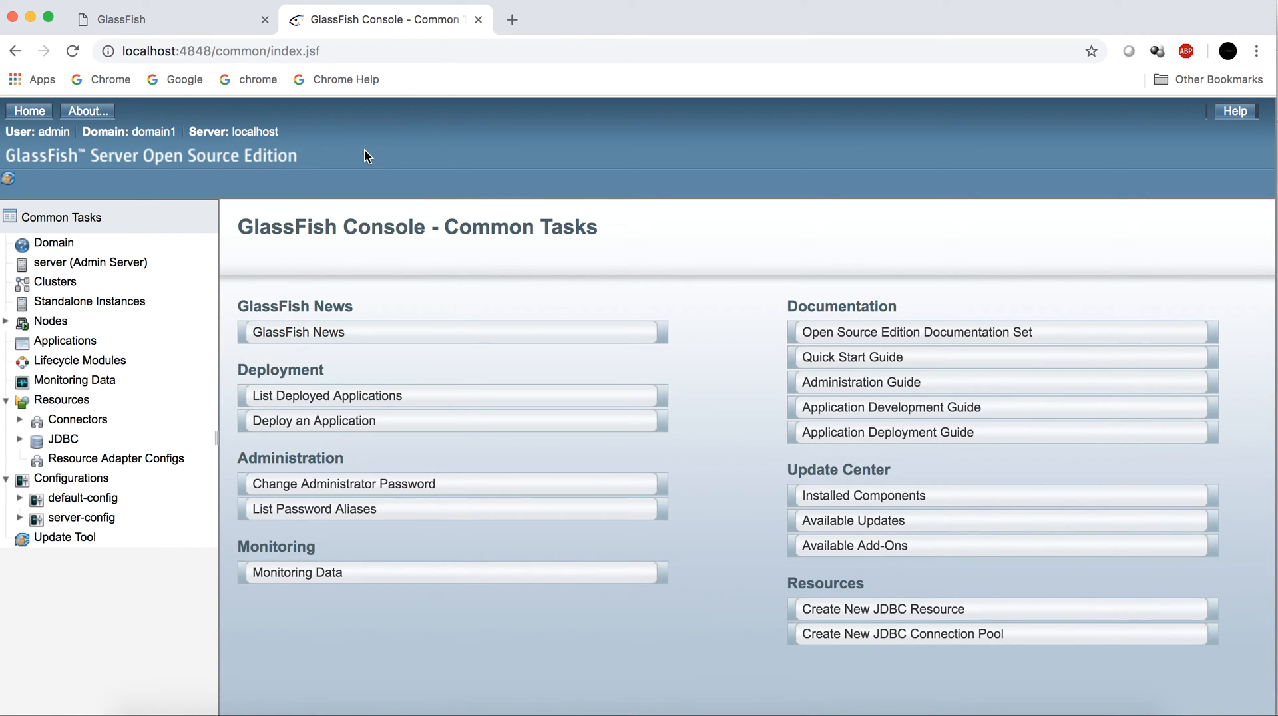
mouse_move(462, 339)
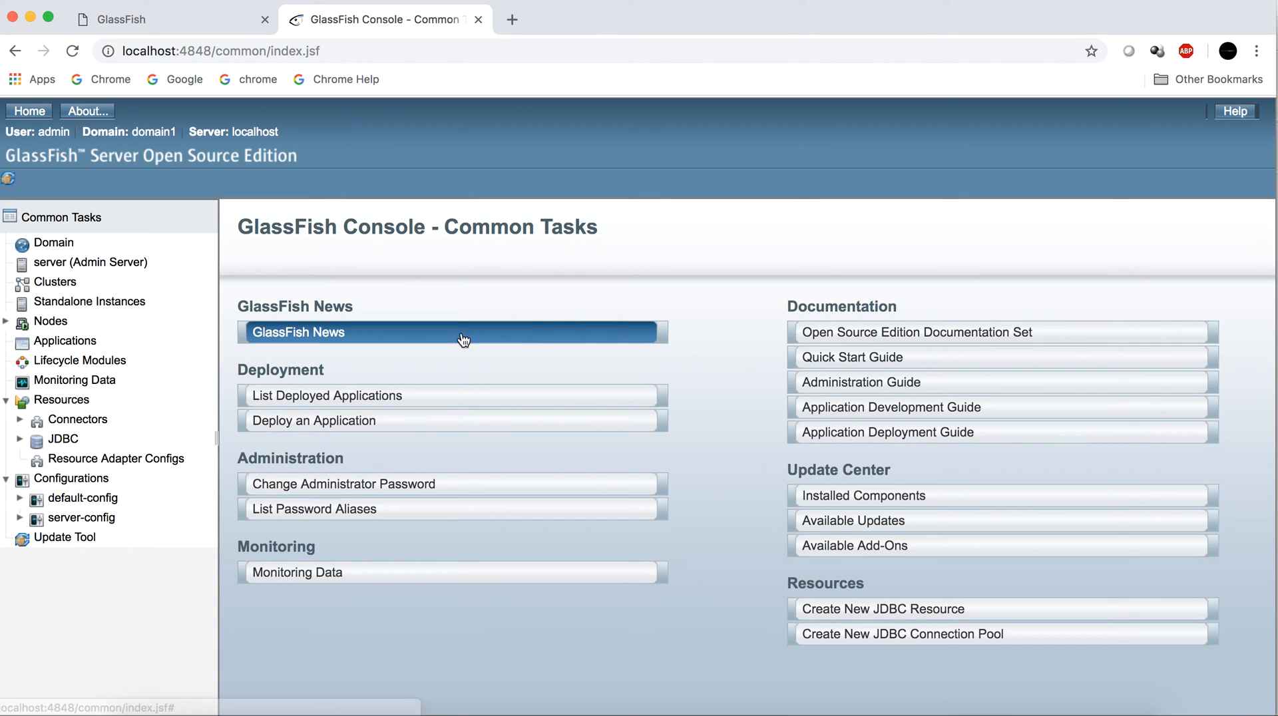